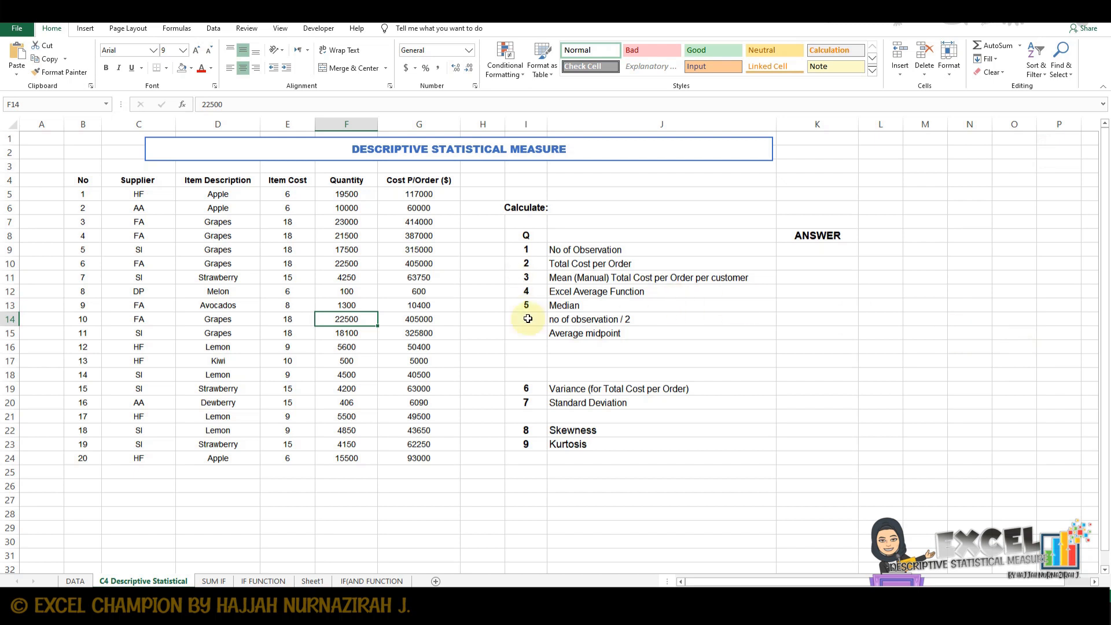
mouse_move(88, 173)
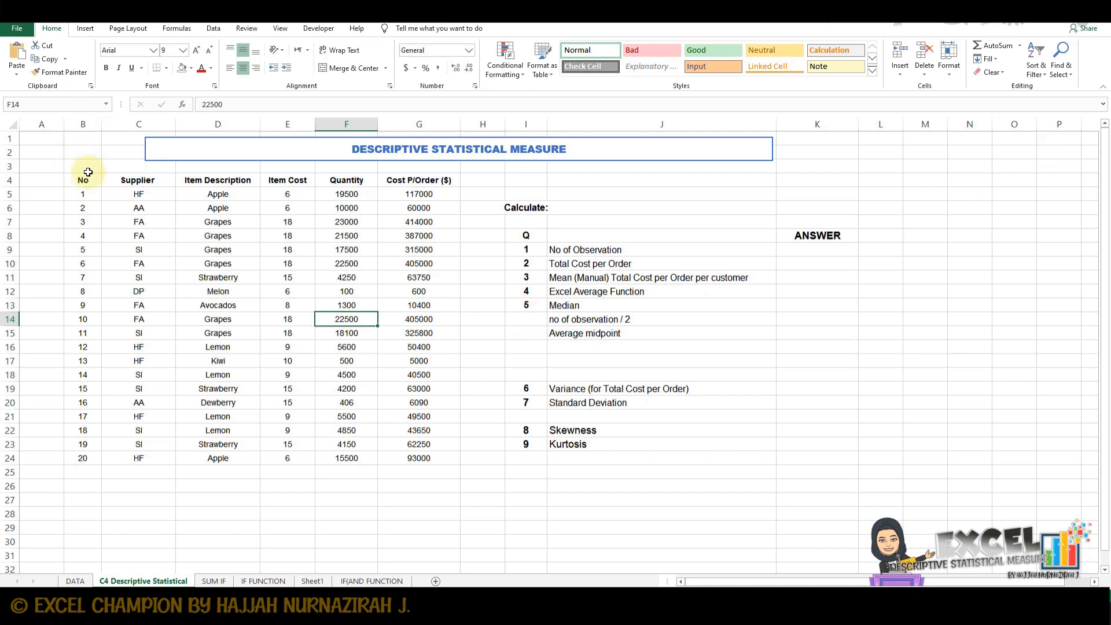
Select the No of Observation answer cell K9 and begin a formula
drag(83, 180, 419, 458)
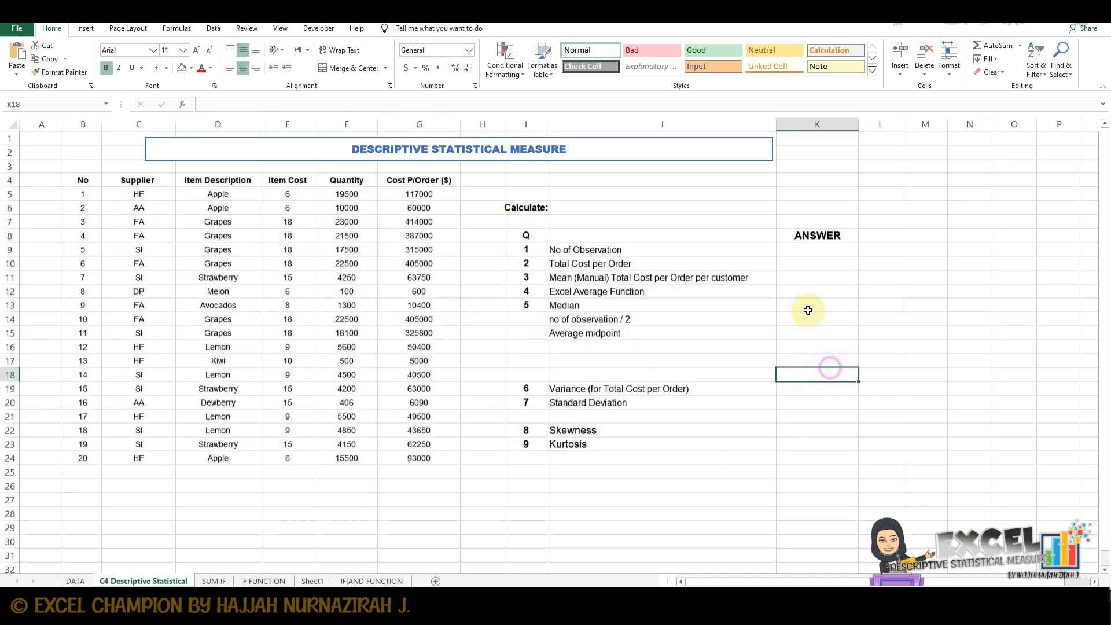
click(816, 249)
text(=)
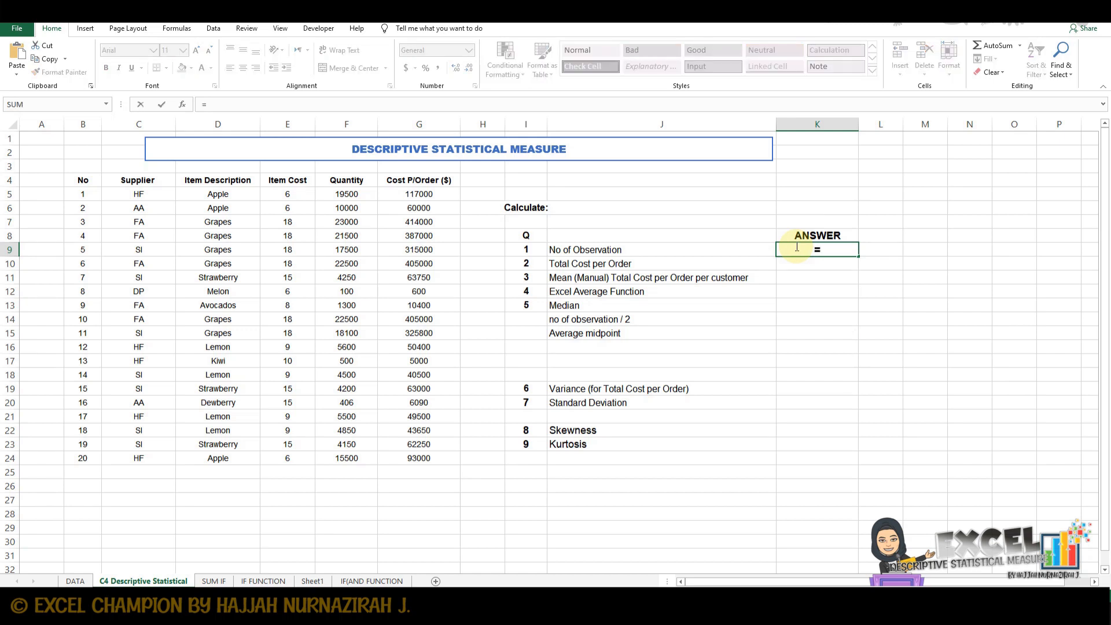
Enter =COUNT(B5:B24) in K9 to count the No entries, giving 20
text(count)
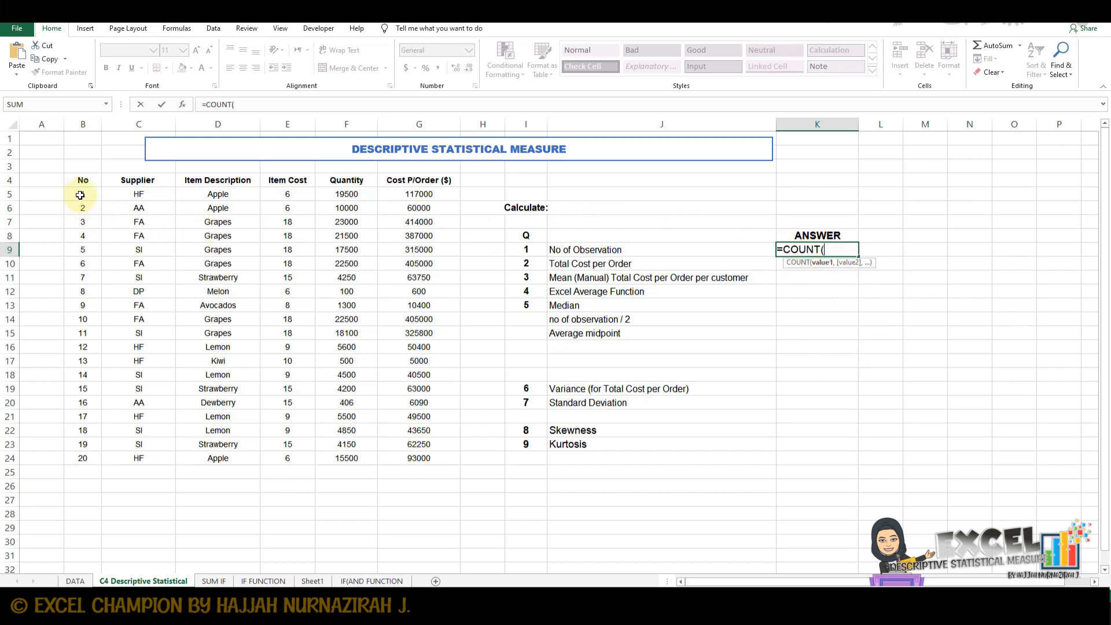
click(83, 193)
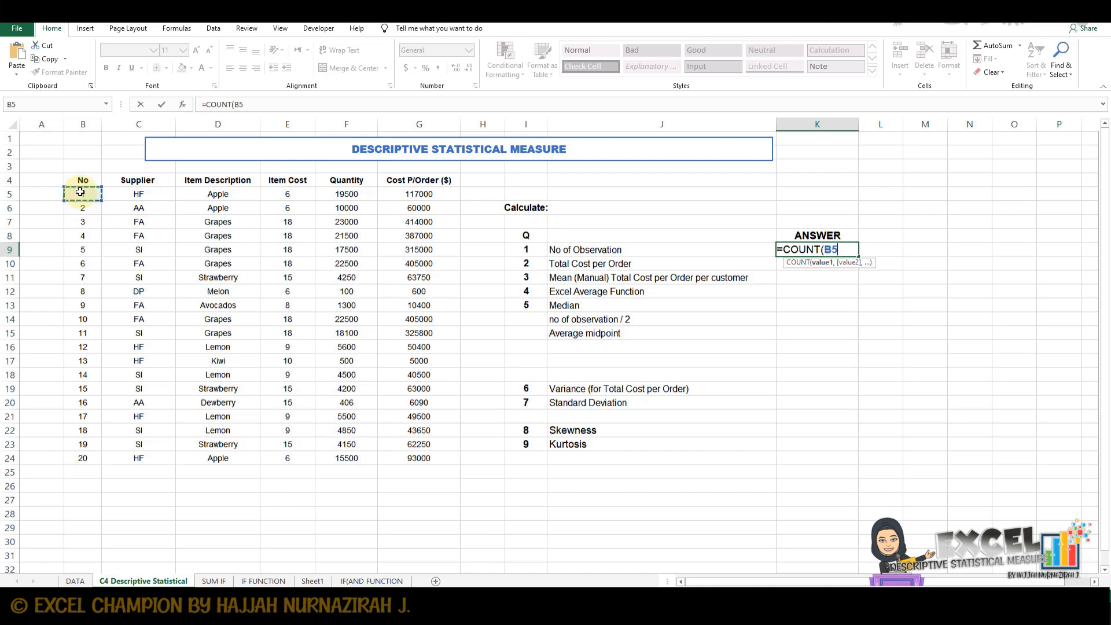
drag(83, 193, 83, 458)
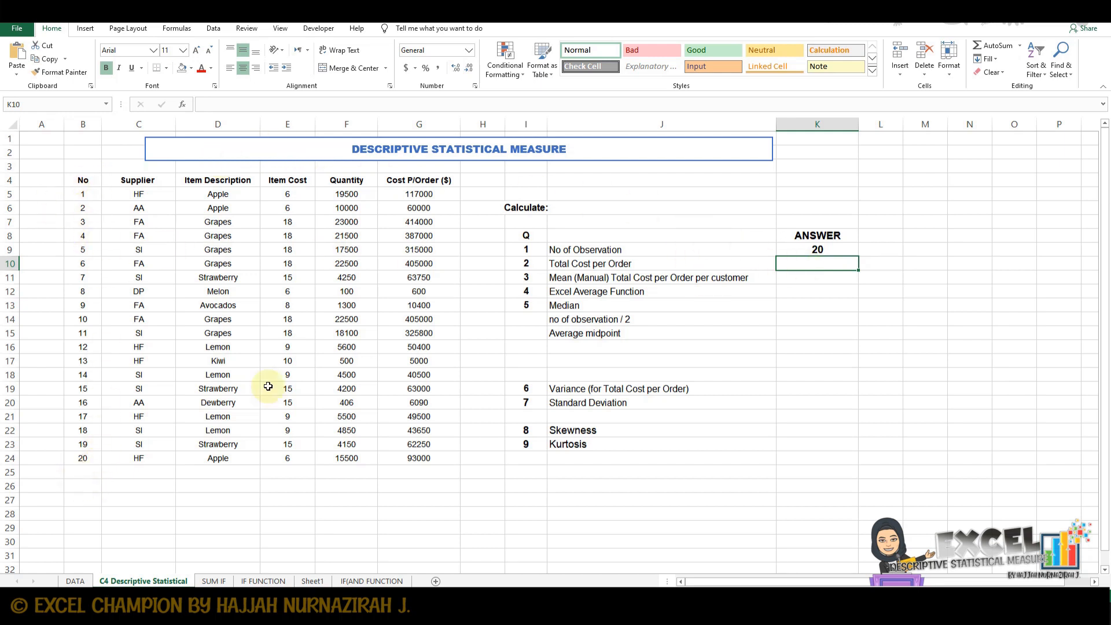
mouse_move(708, 268)
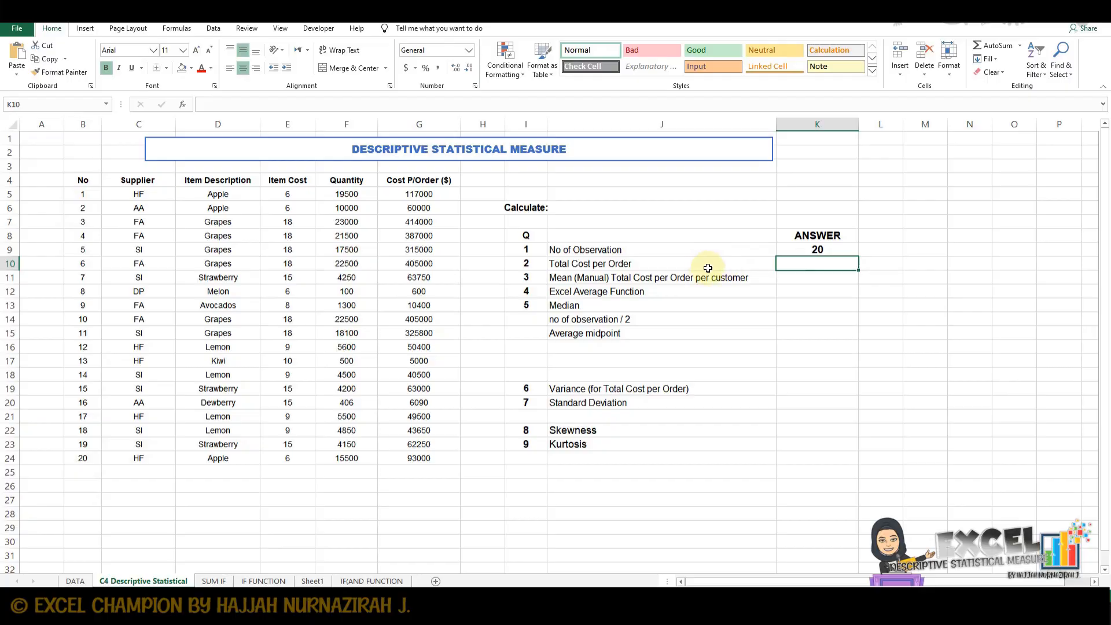
mouse_move(812, 268)
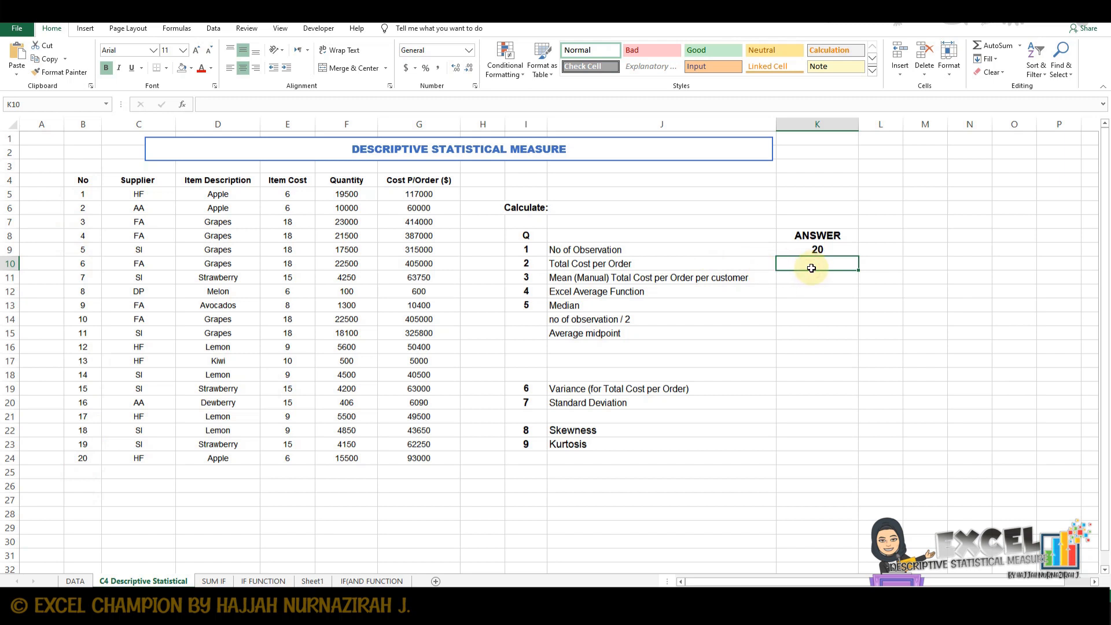
Enter =SUM(G5:G24) in K10 for a Total Cost per Order of 2916940
text(=)
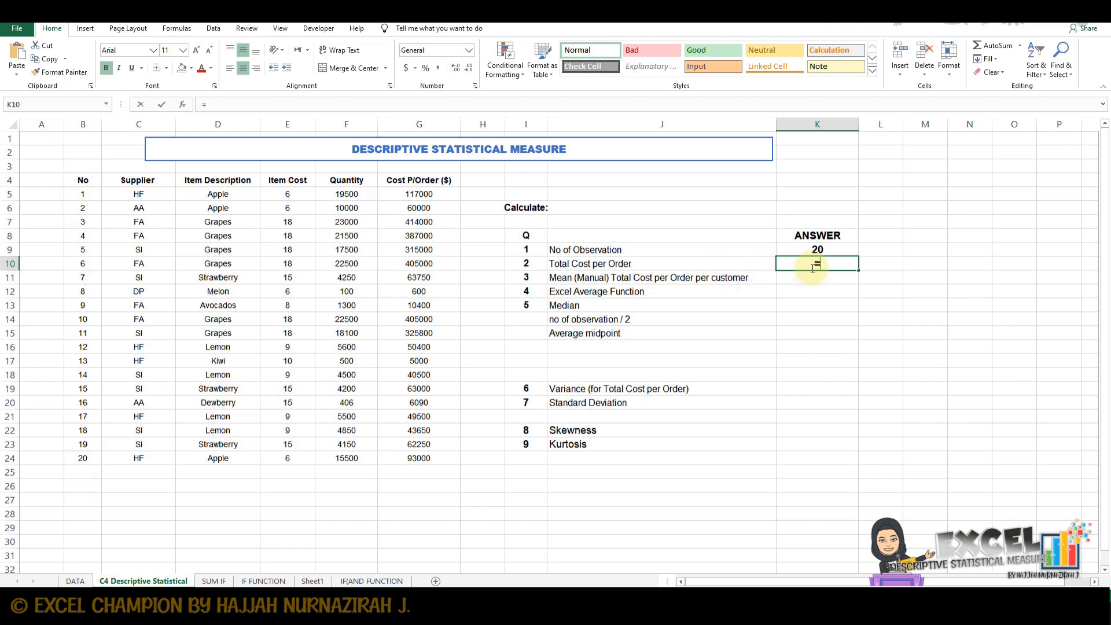
text(=s)
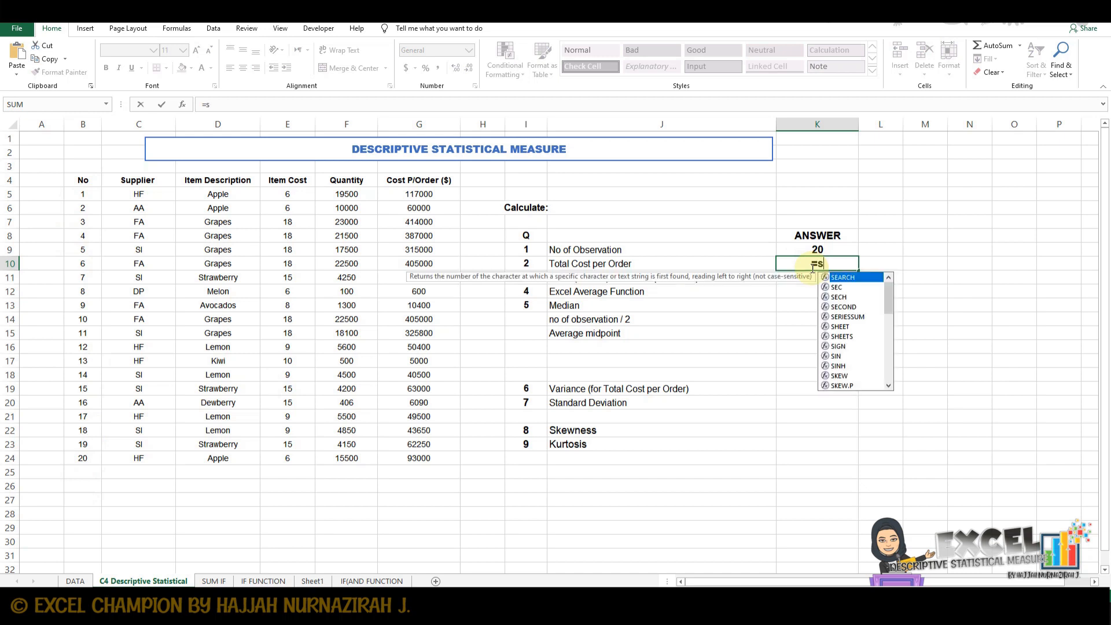
text(um)
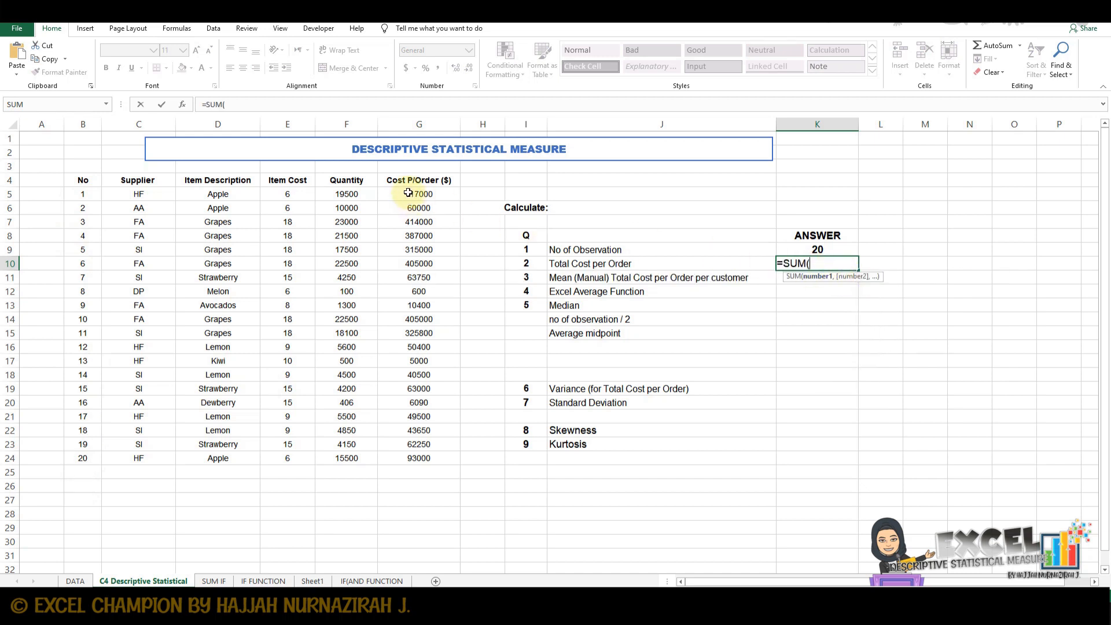
click(419, 193)
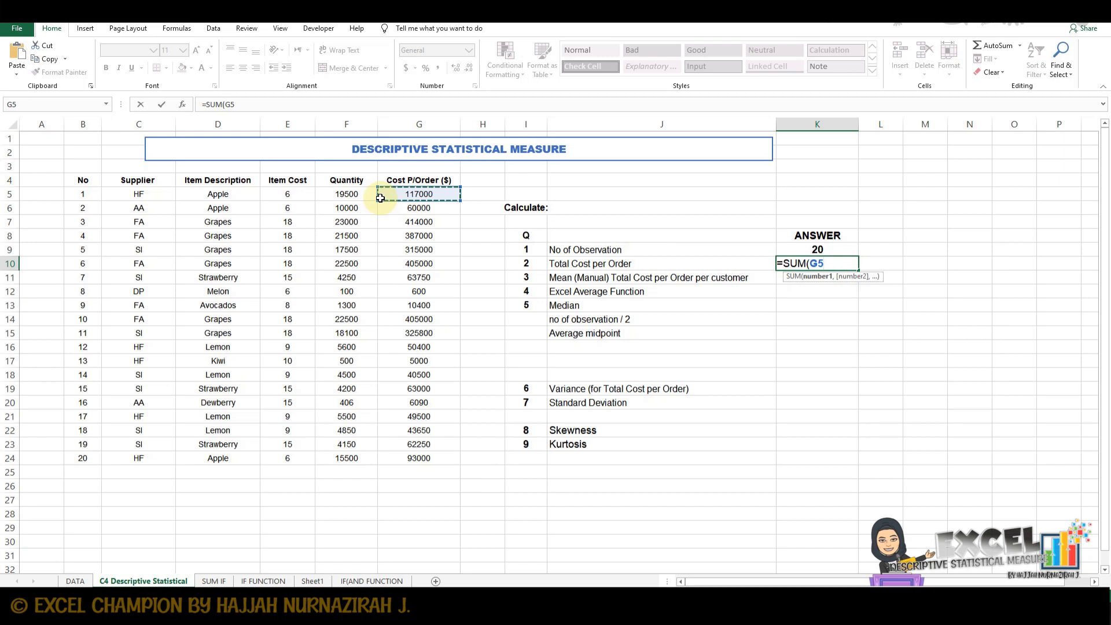
drag(417, 193, 418, 458)
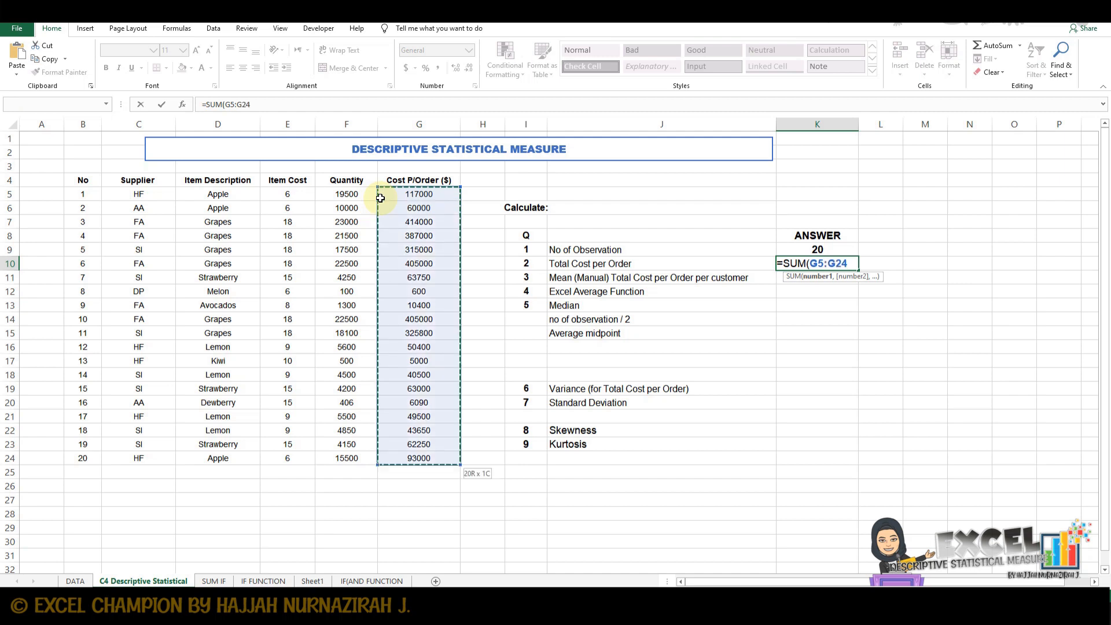
key(Enter)
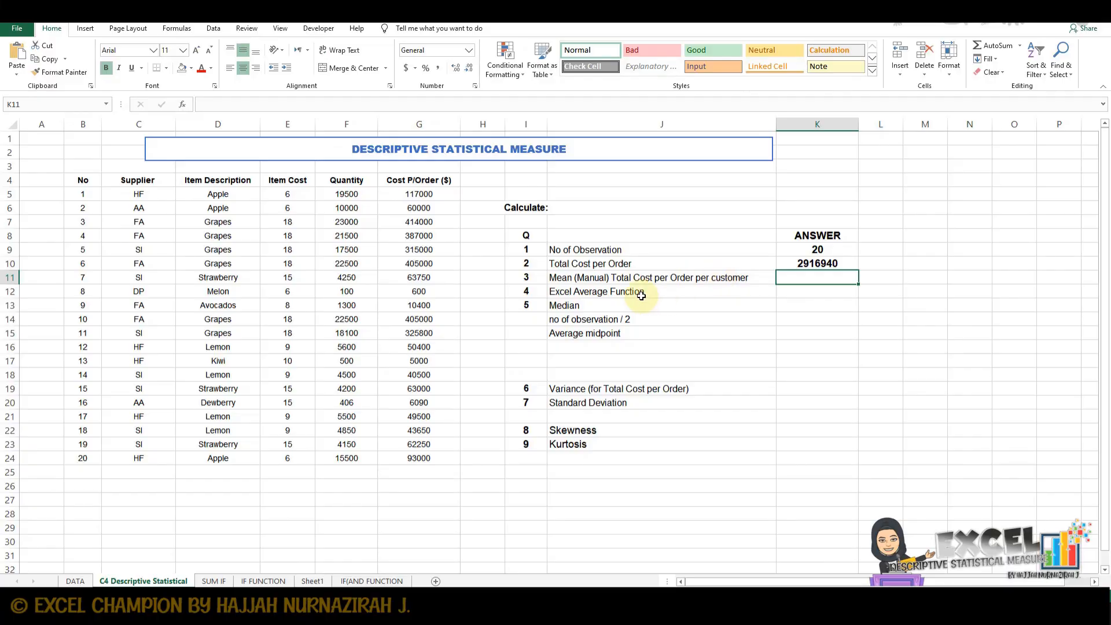
mouse_move(603, 287)
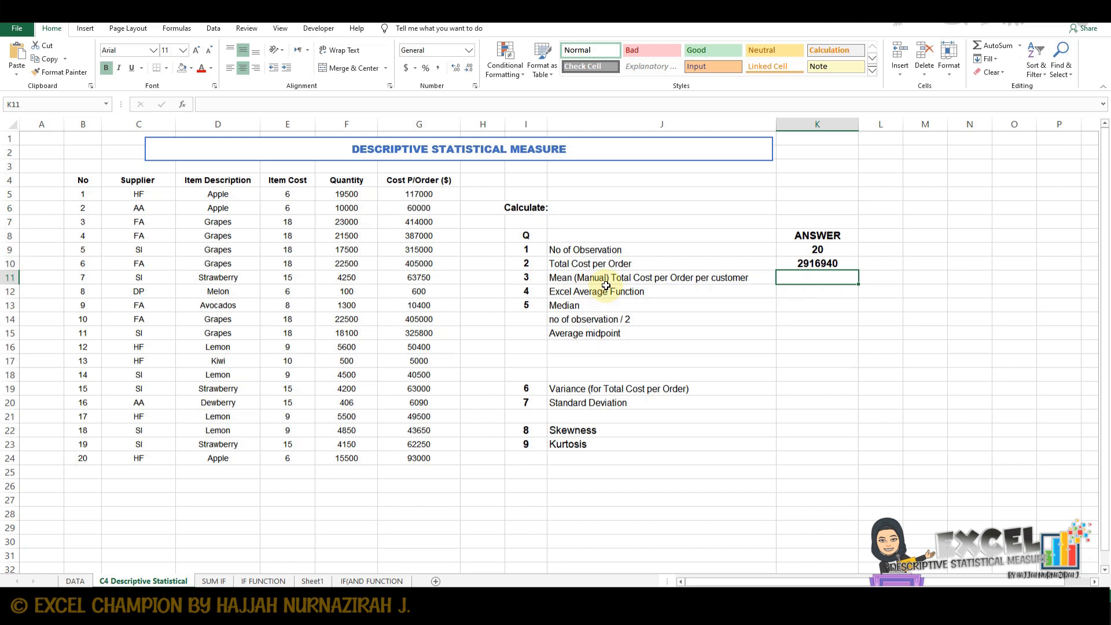
mouse_move(650, 285)
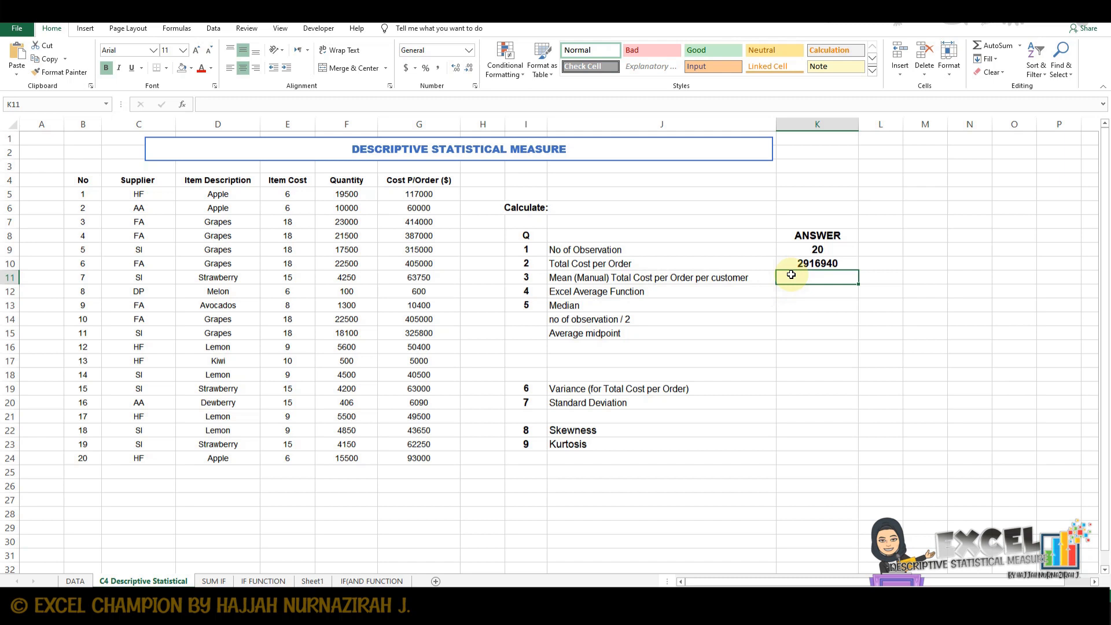
Enter =K10/K9 in K11 for a manual mean of 145847
text(=)
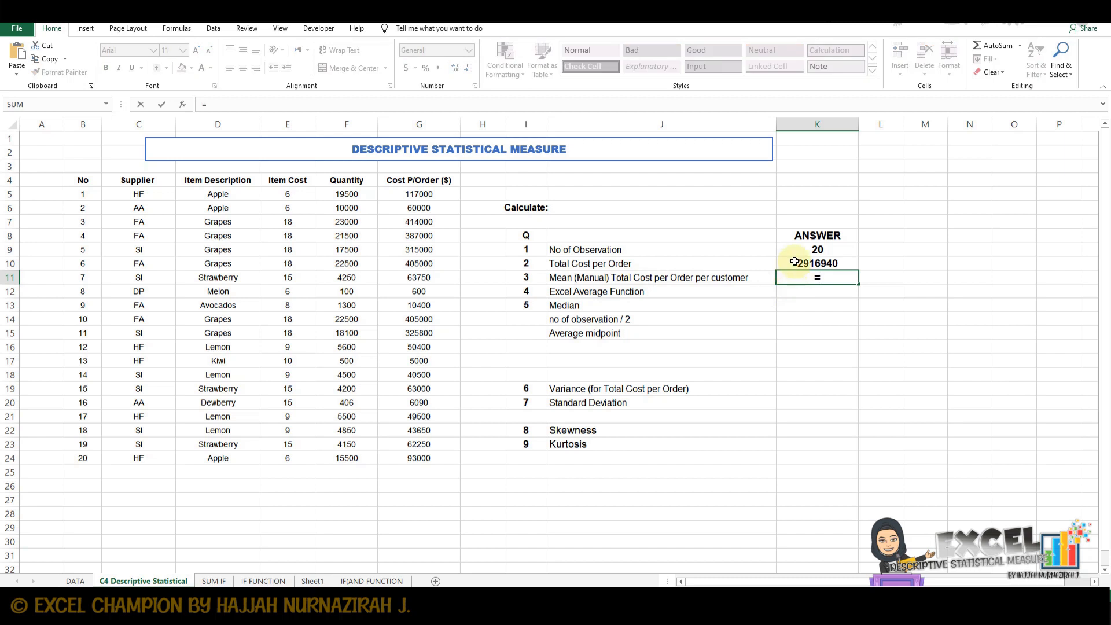
click(816, 263)
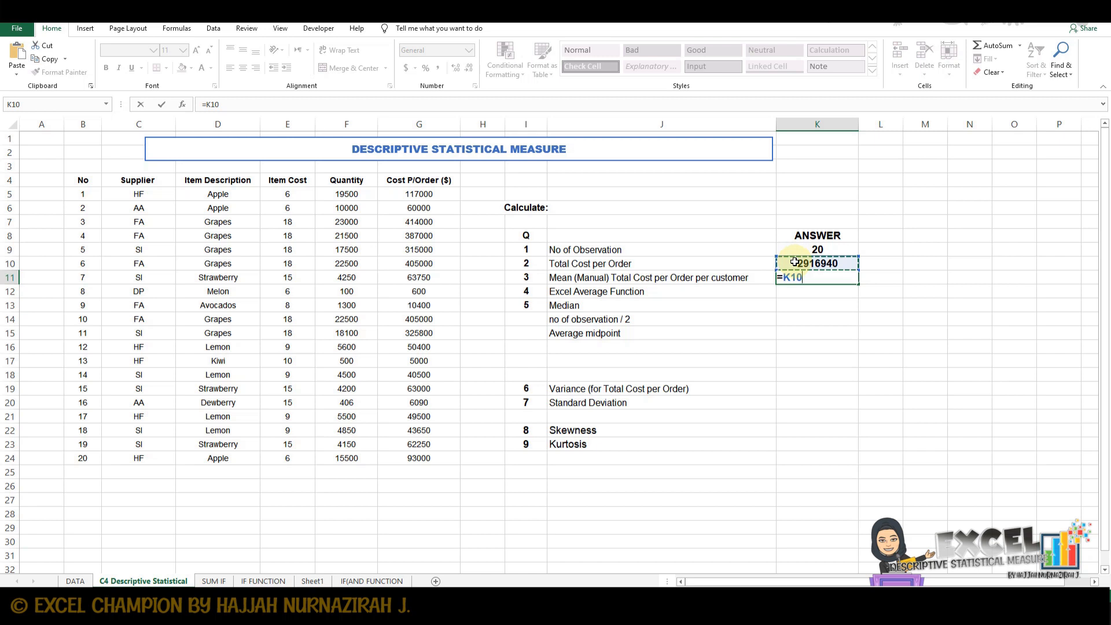
text(/)
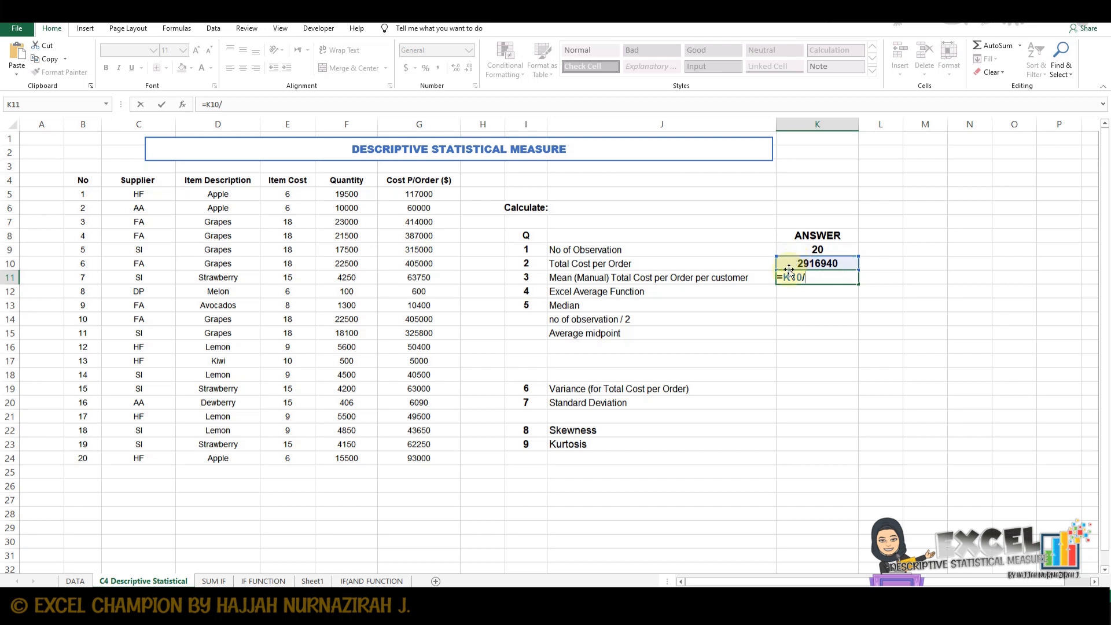
click(817, 249)
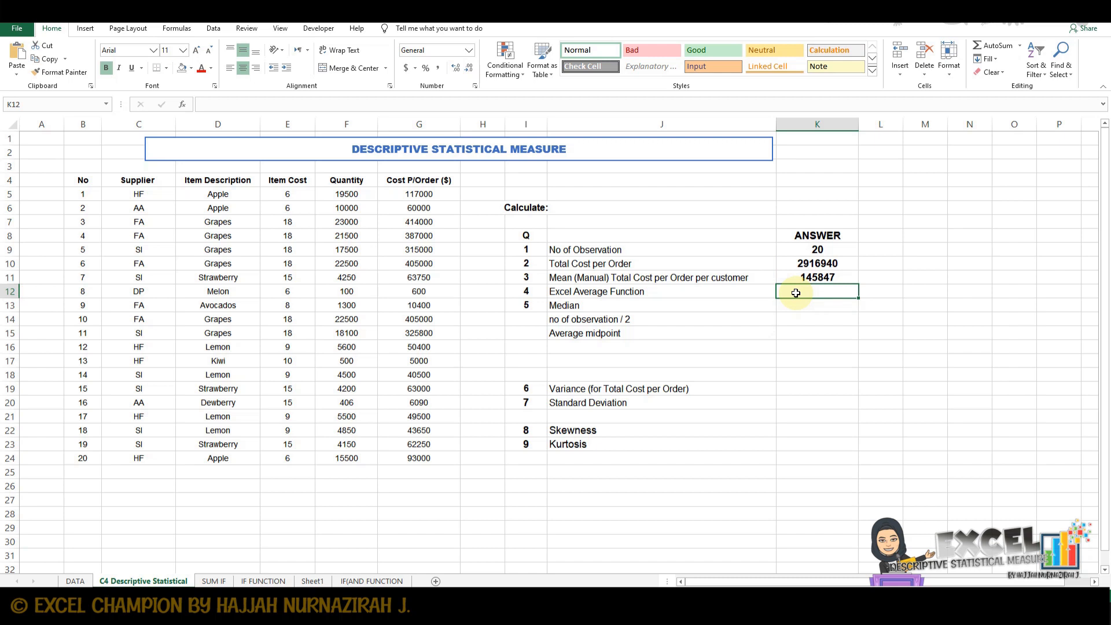
Enter =AVERAGE(G5:G24) in K12 and verify it returns 145847
text(=)
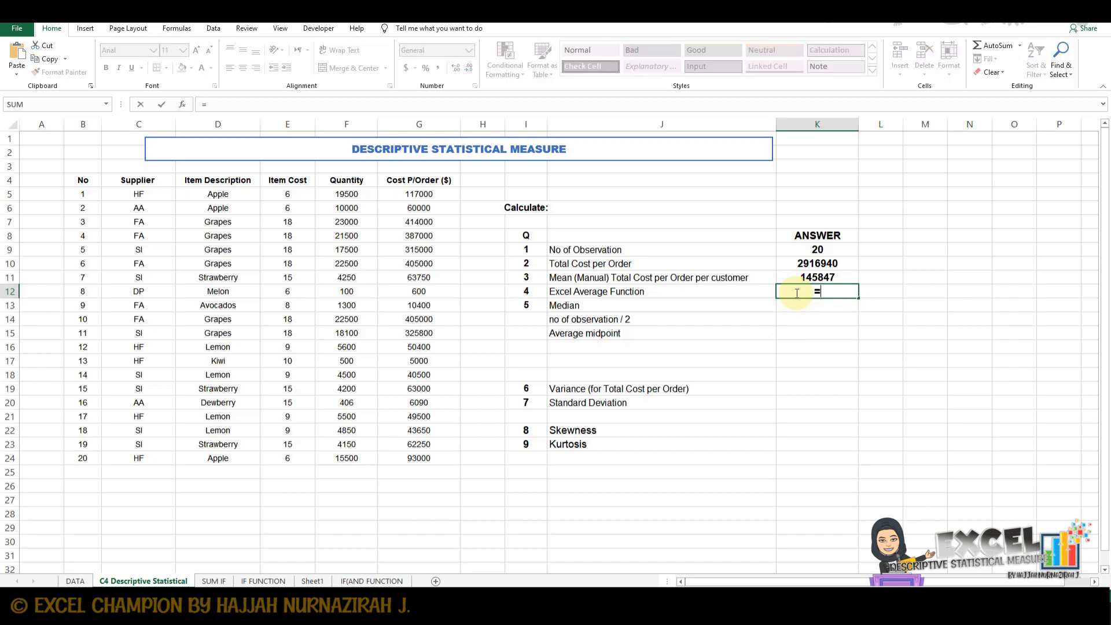
text(avera)
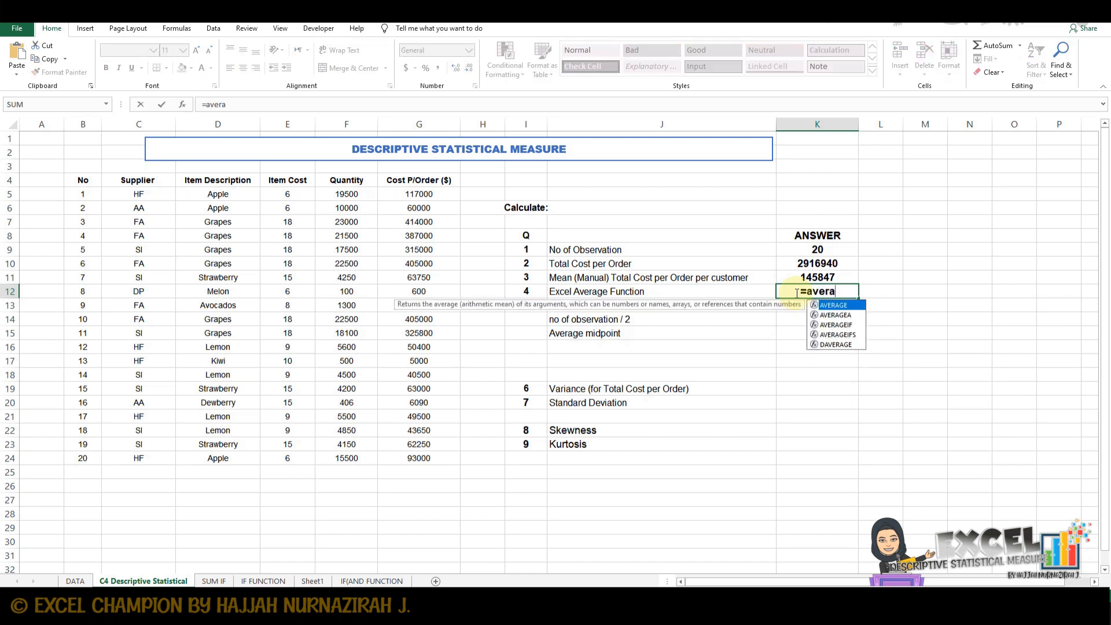
mouse_move(840, 314)
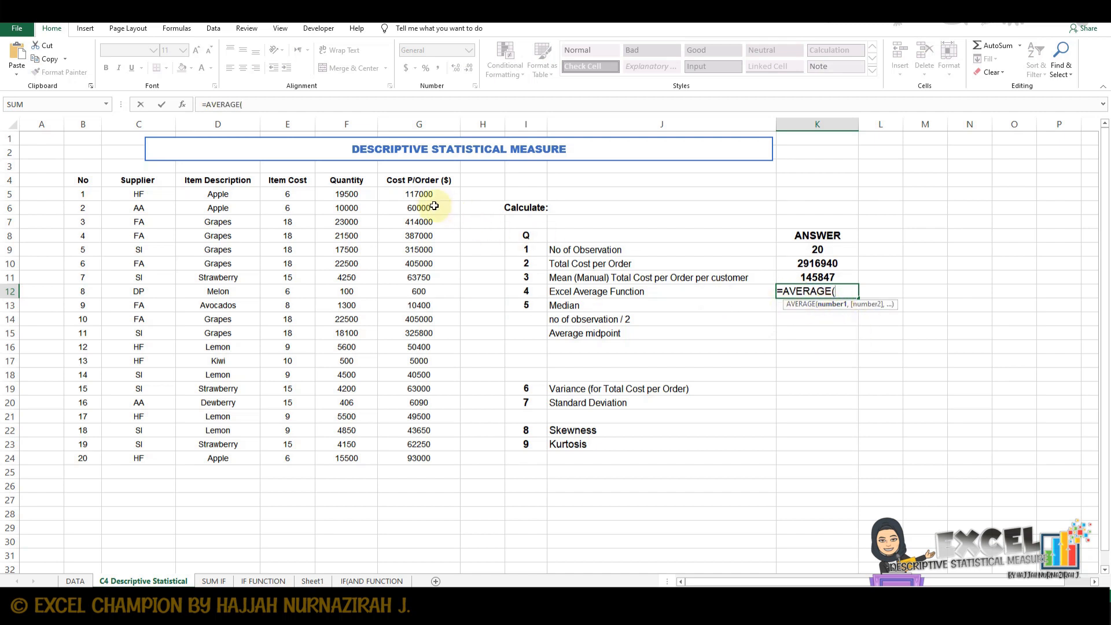
click(419, 194)
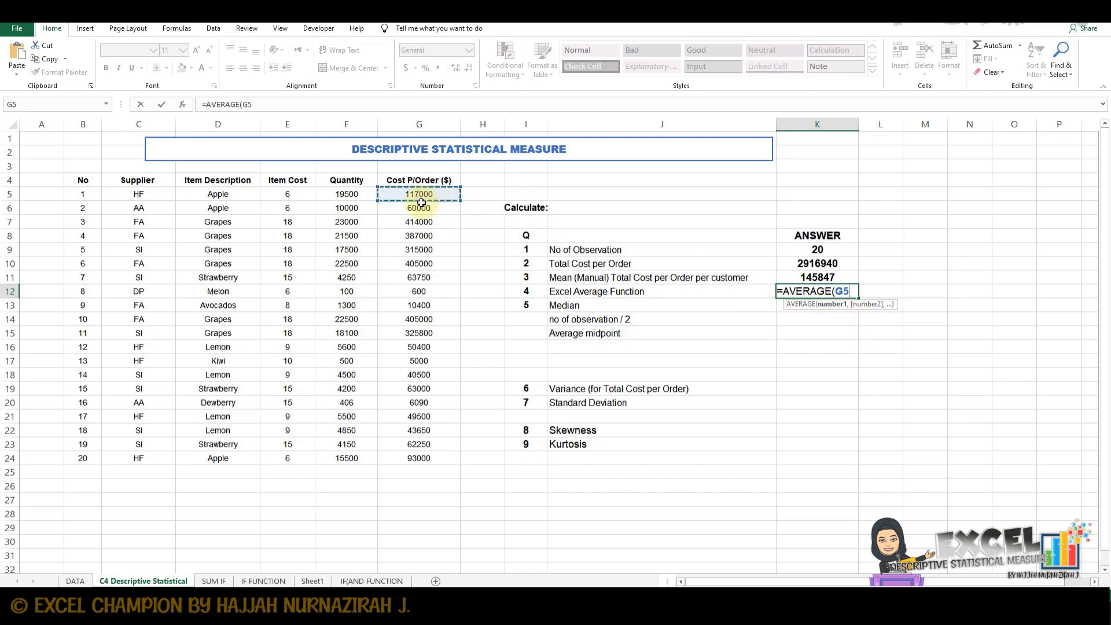
drag(418, 195, 419, 458)
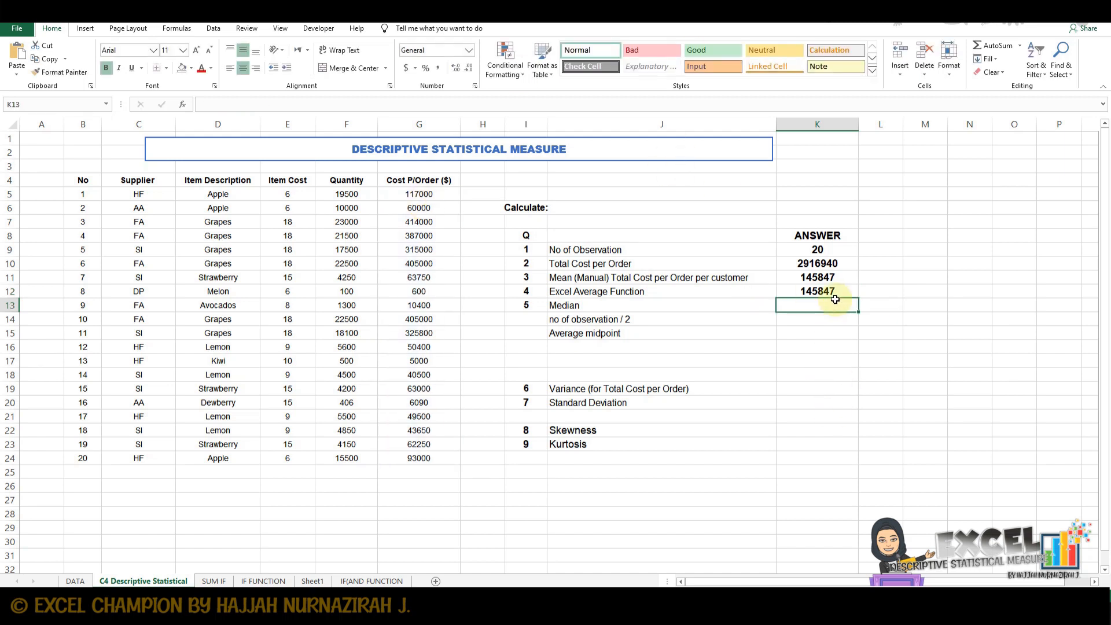
click(816, 291)
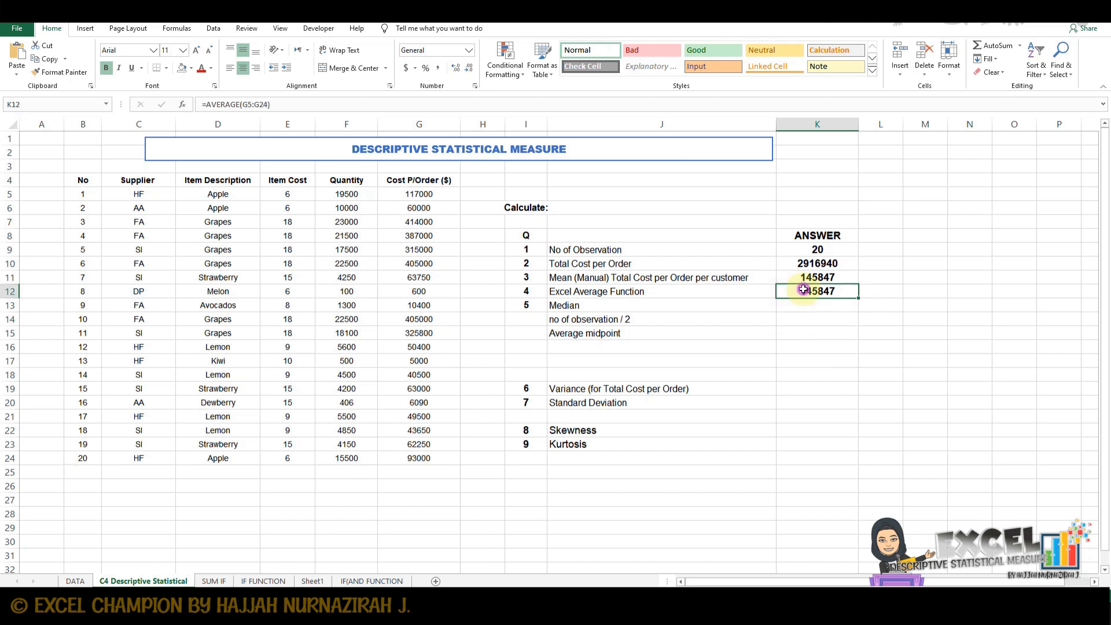
mouse_move(694, 296)
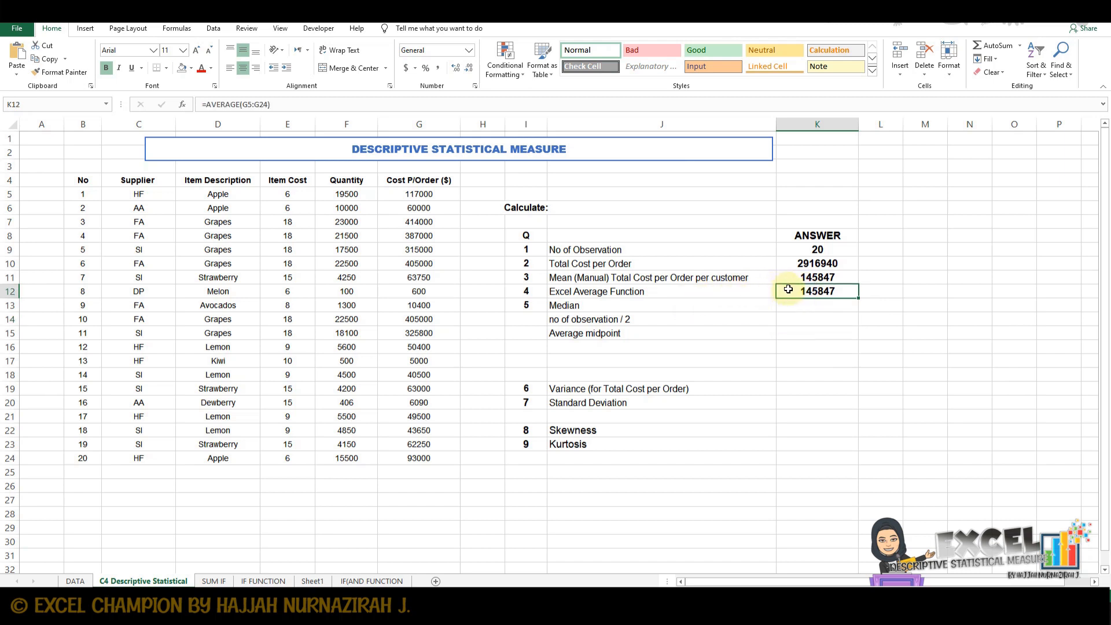
click(816, 278)
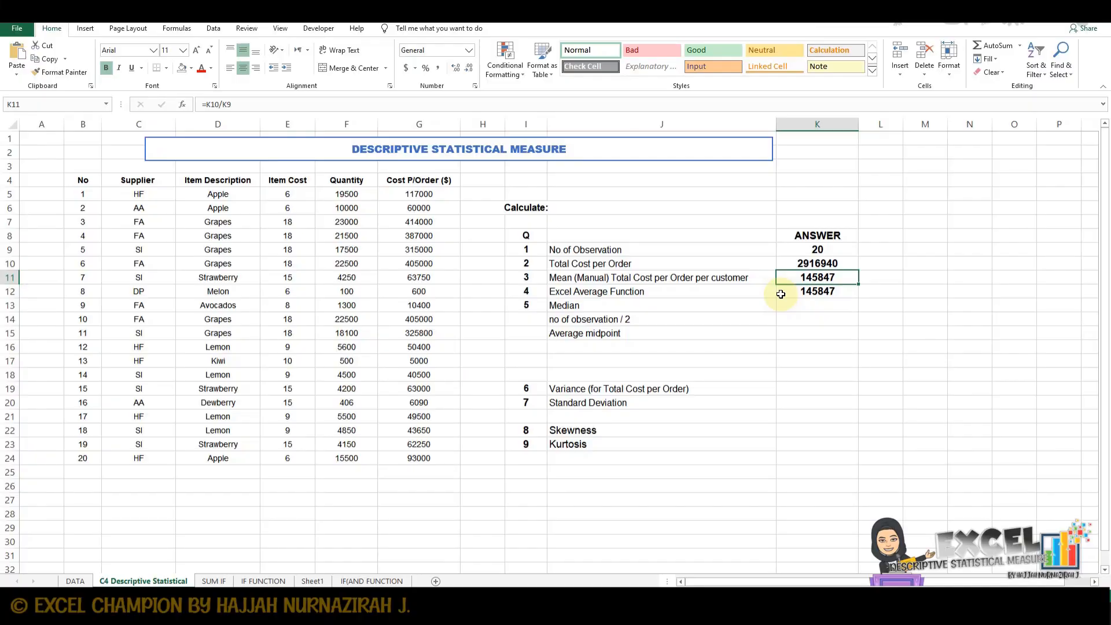
mouse_move(788, 300)
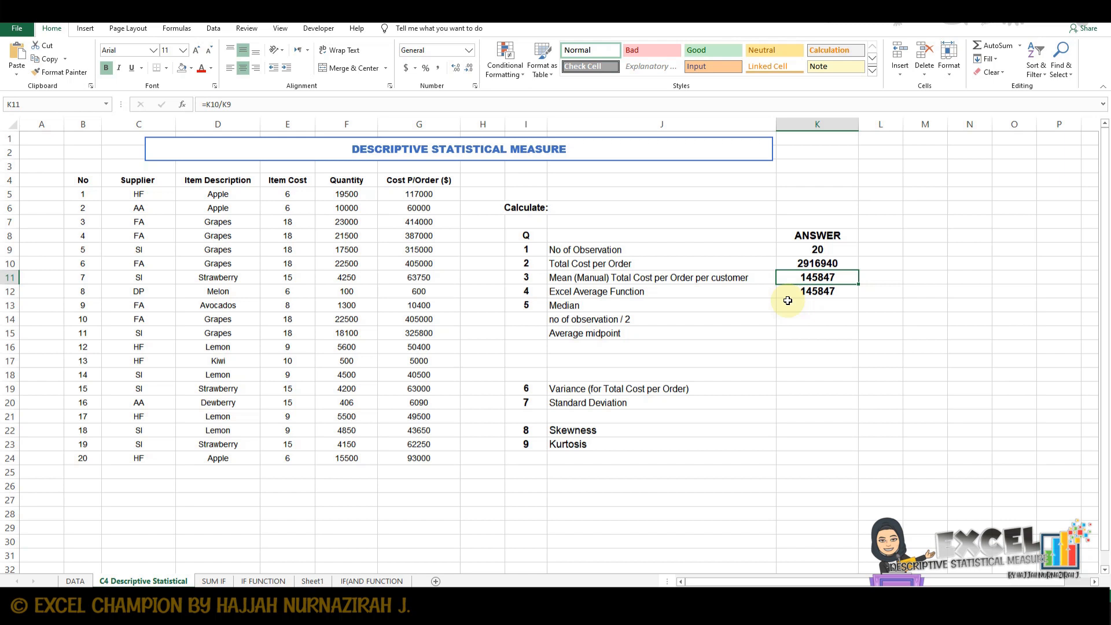
mouse_move(790, 326)
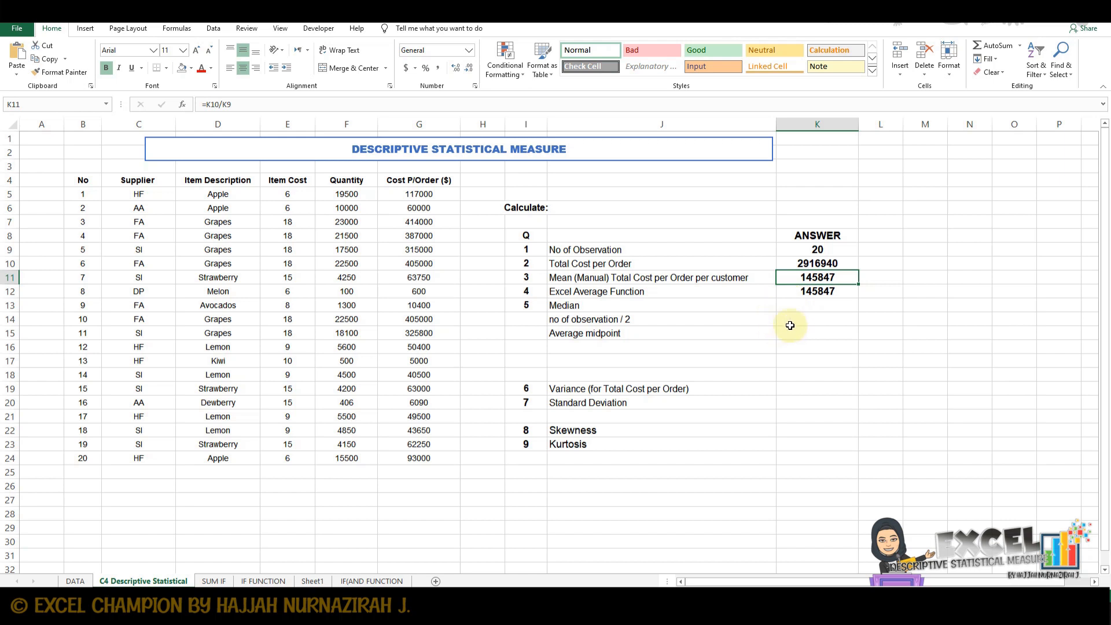
click(816, 319)
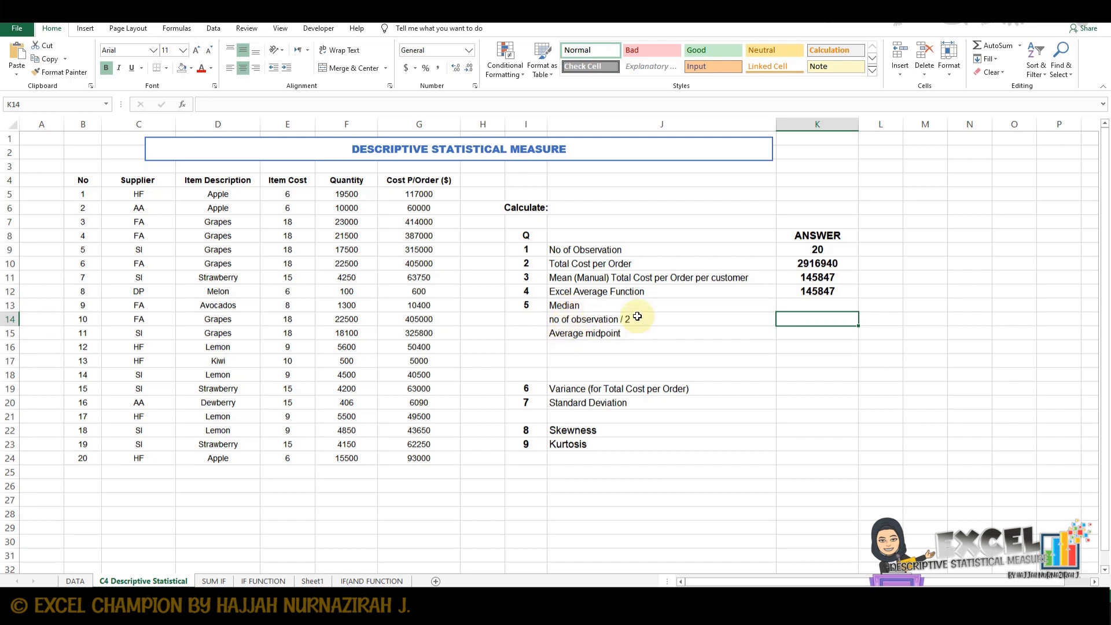
Enter =K9/2 in K14 so half the observation count shows 10
click(817, 318)
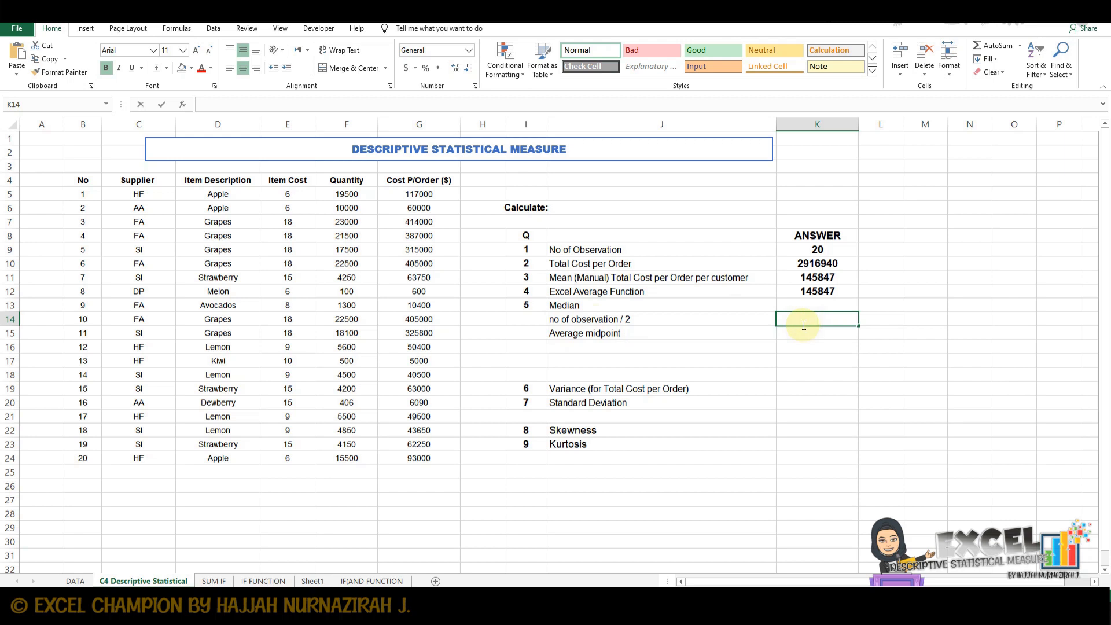
text(=K9)
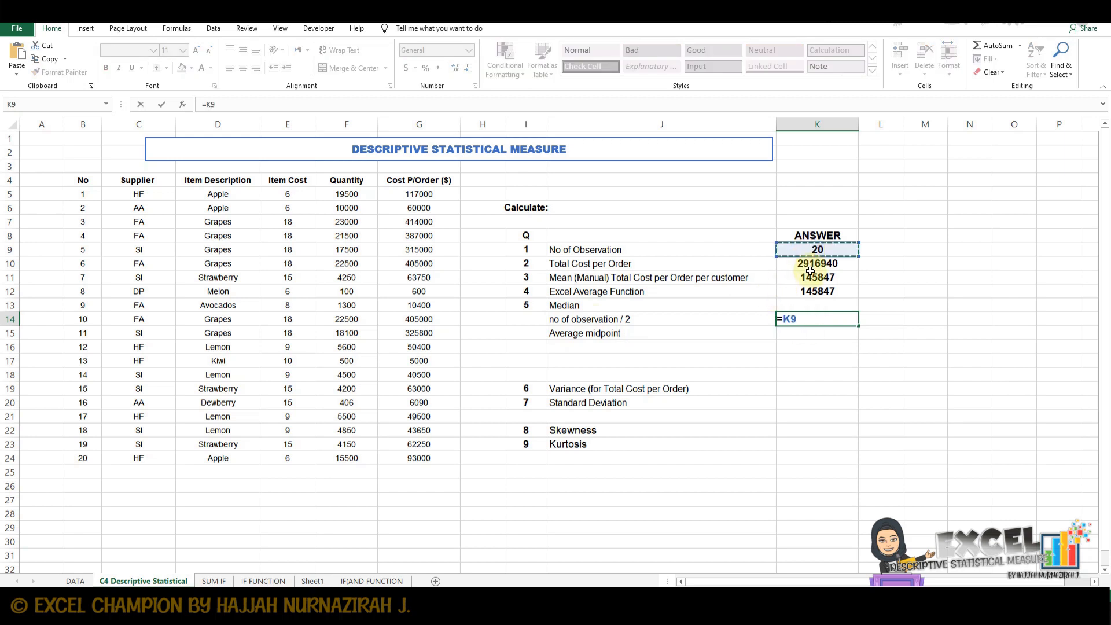
text(/)
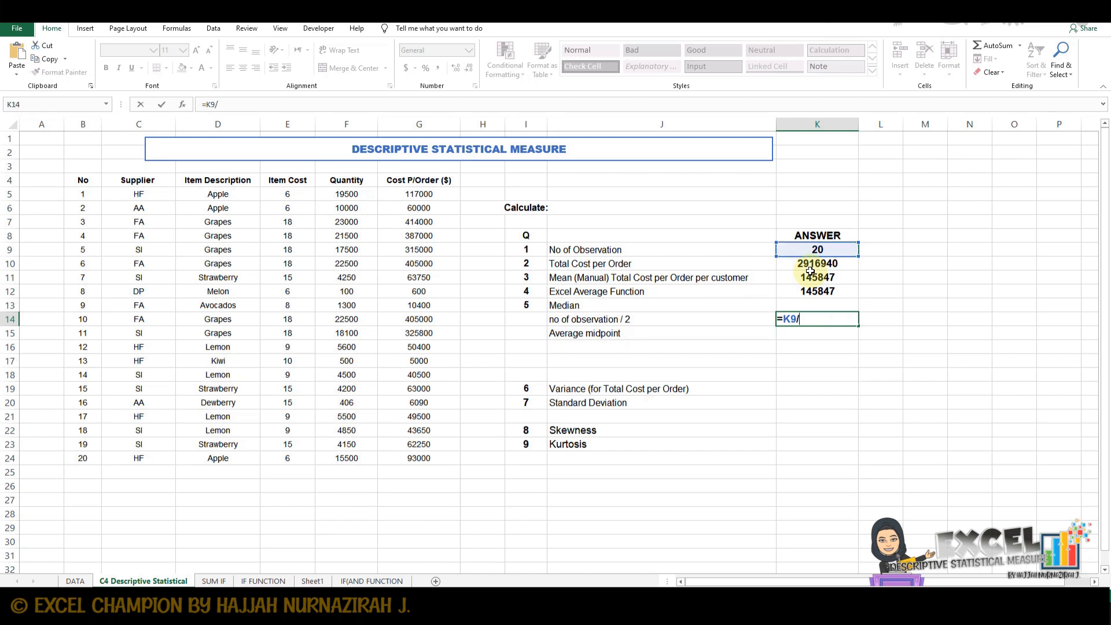
text(2)
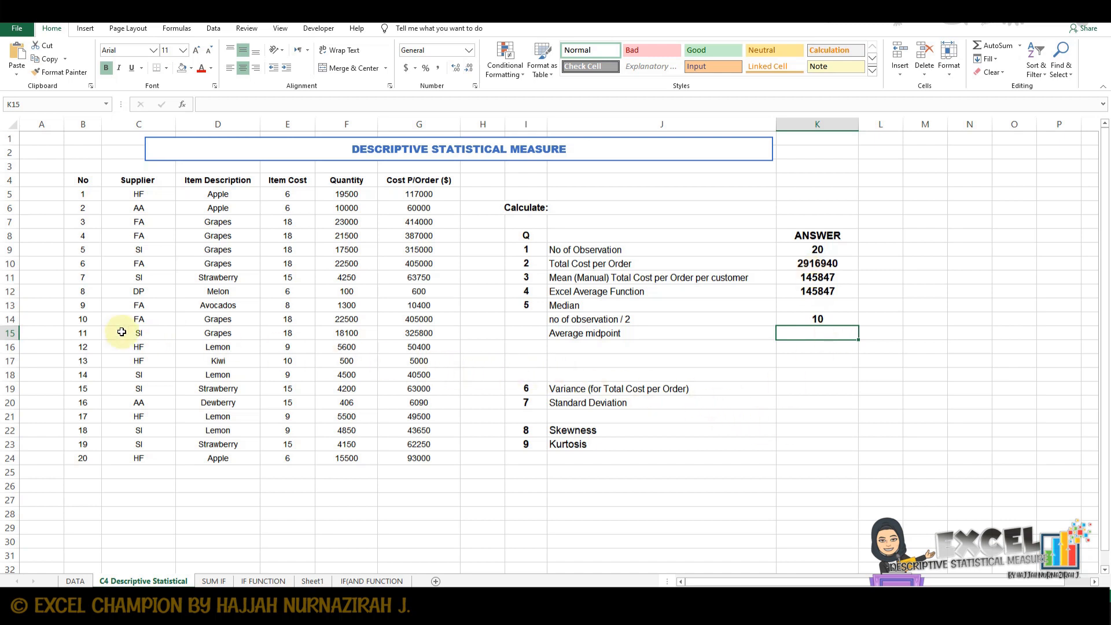
Fill the middle cost values 405000 and 325800 in G14:G15 orange
click(9, 319)
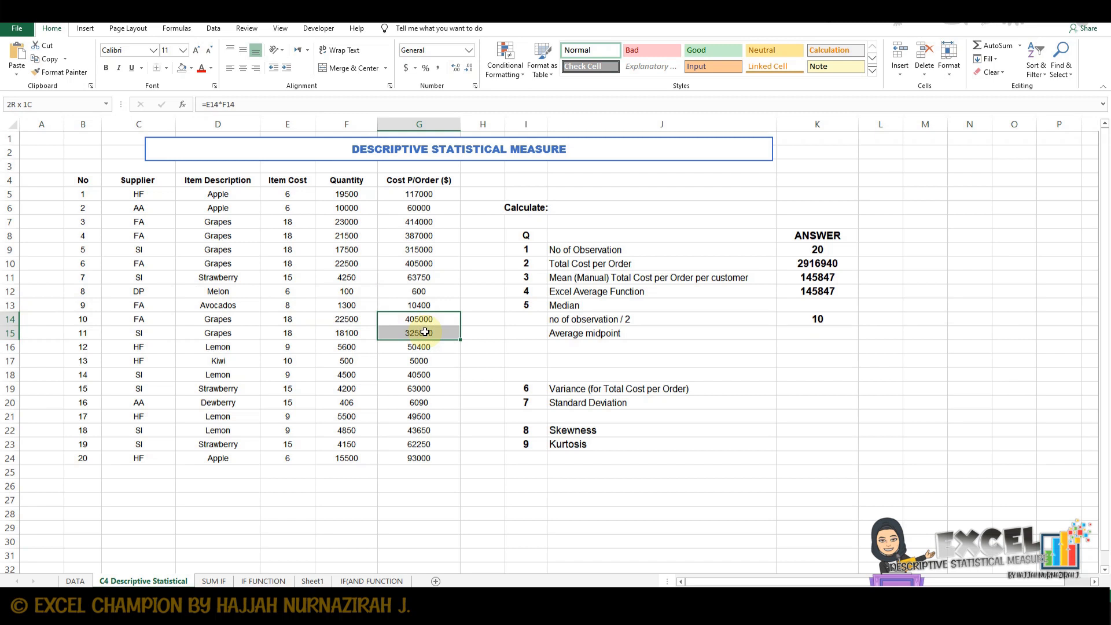
click(418, 318)
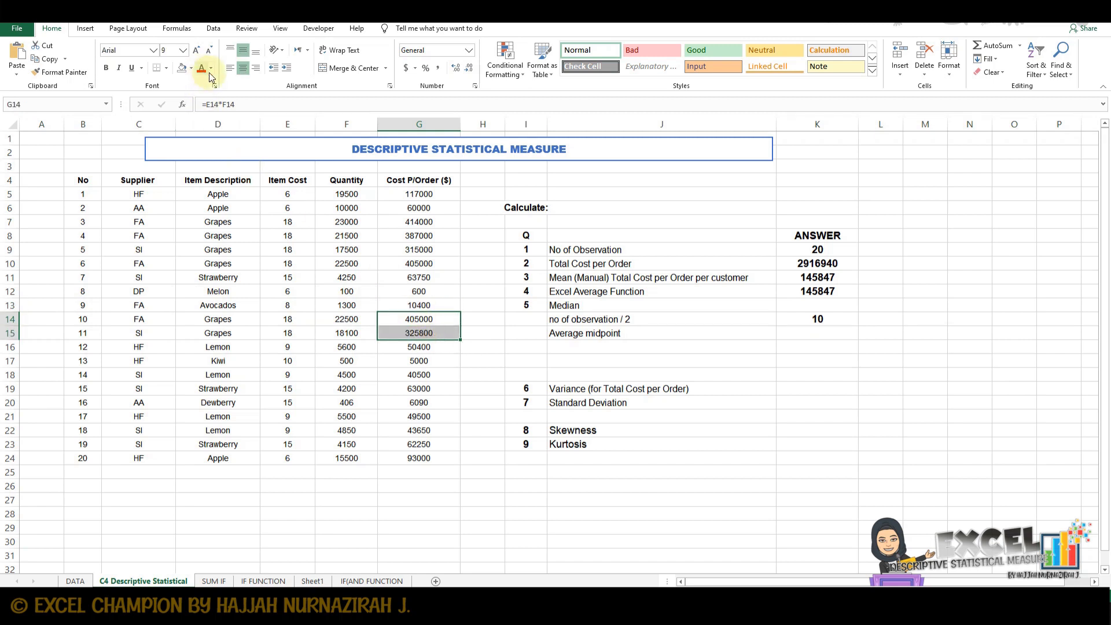
click(190, 69)
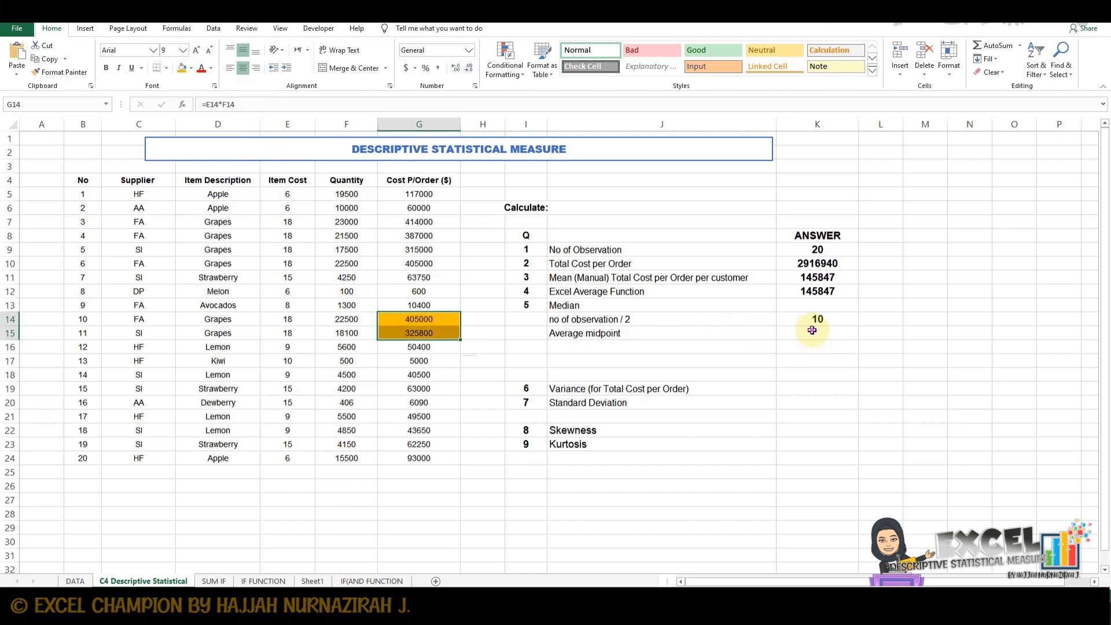
click(816, 334)
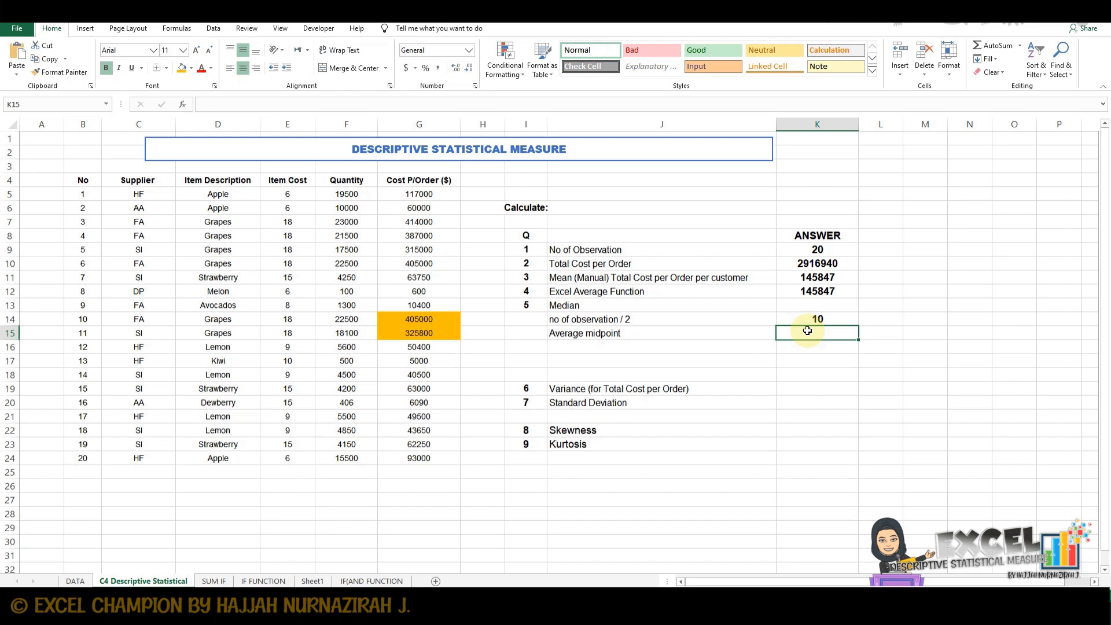
Enter =MEDIAN(G14:G15) in K15, giving an average midpoint of 365400
text(=)
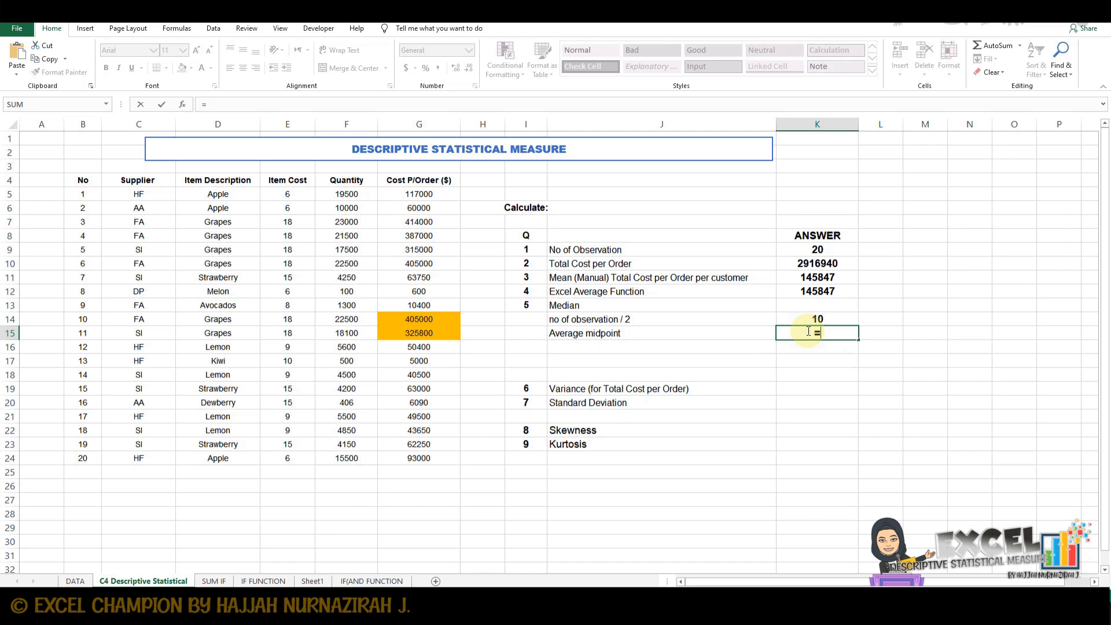
text(median)
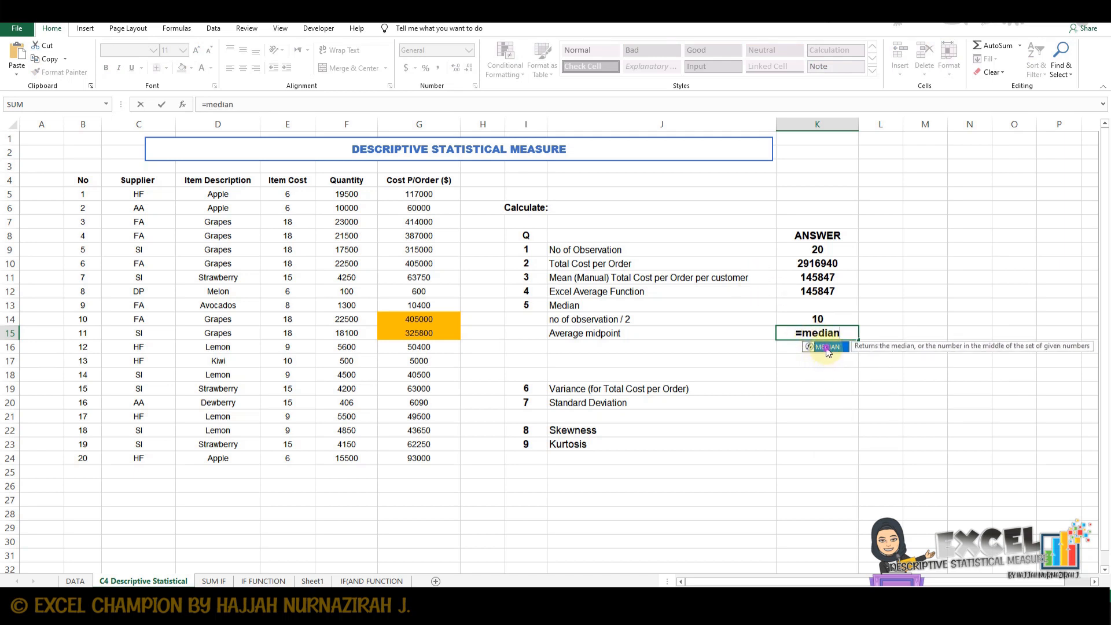
click(418, 319)
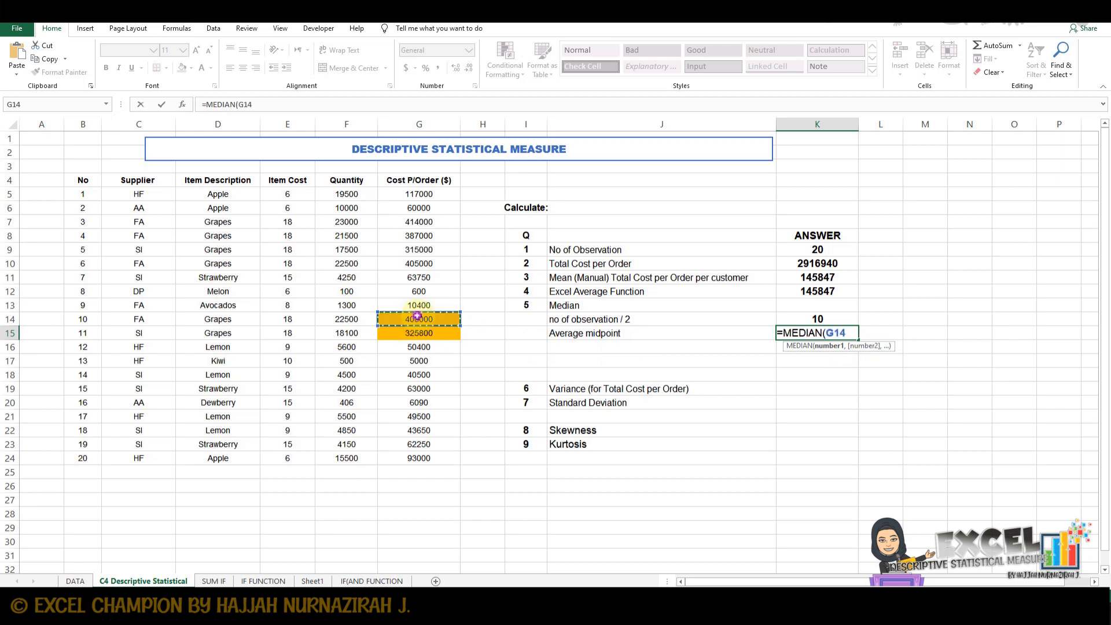
drag(419, 318, 419, 333)
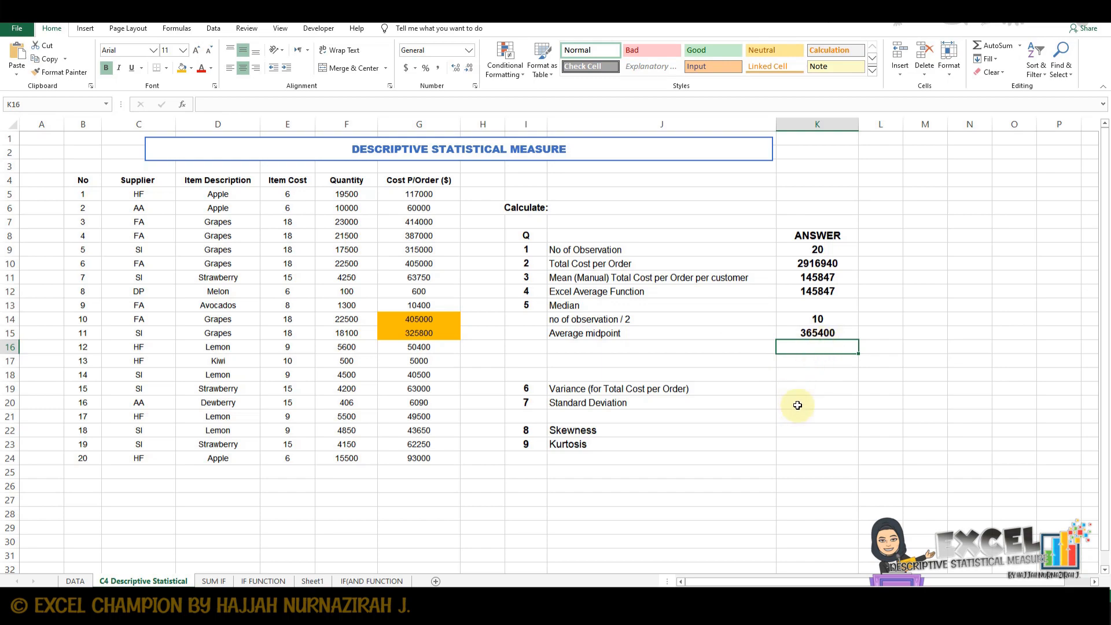
click(817, 388)
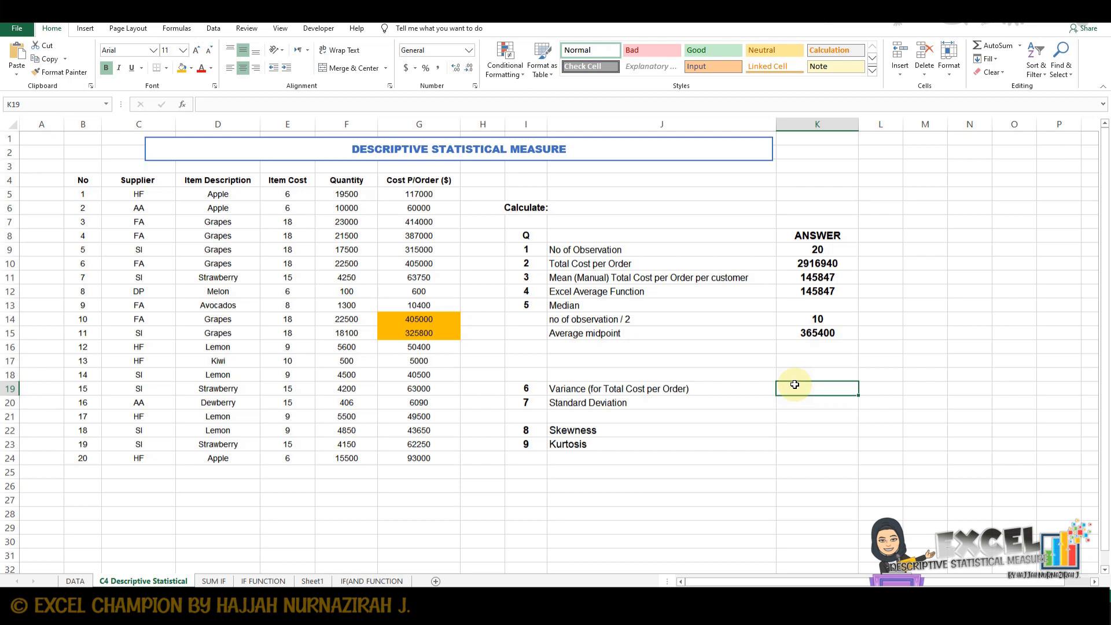
text(=)
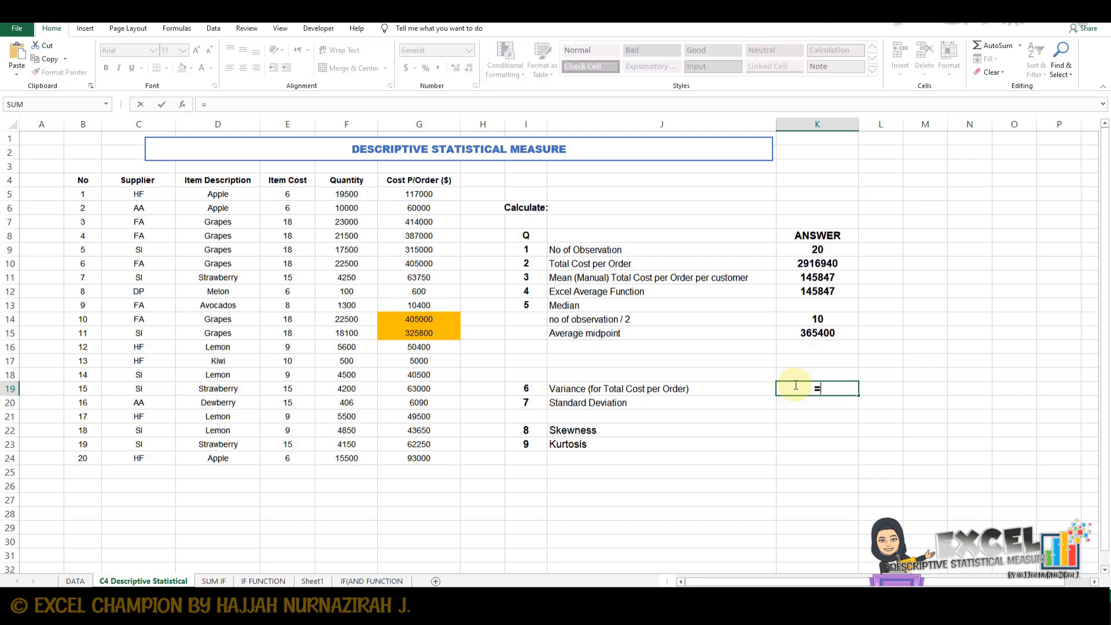
text(var)
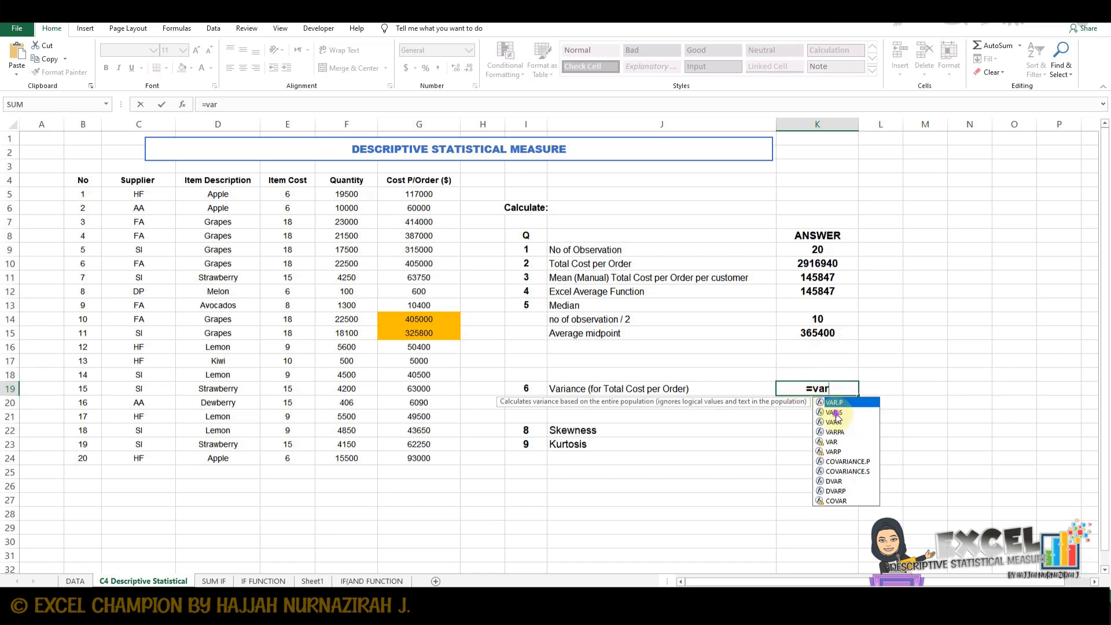
mouse_move(834, 412)
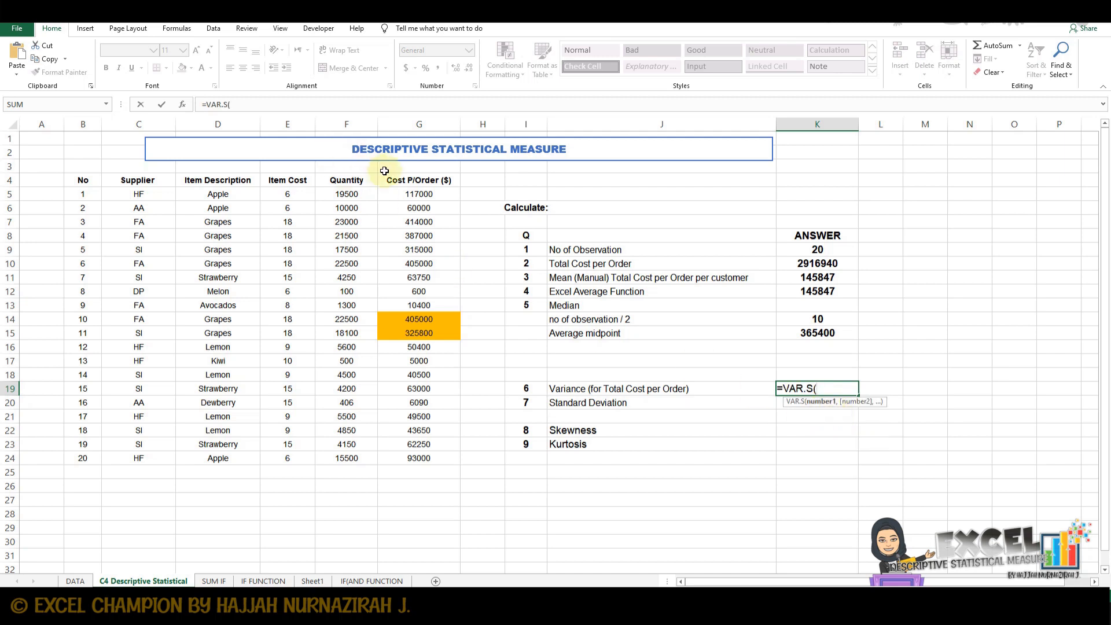
click(418, 193)
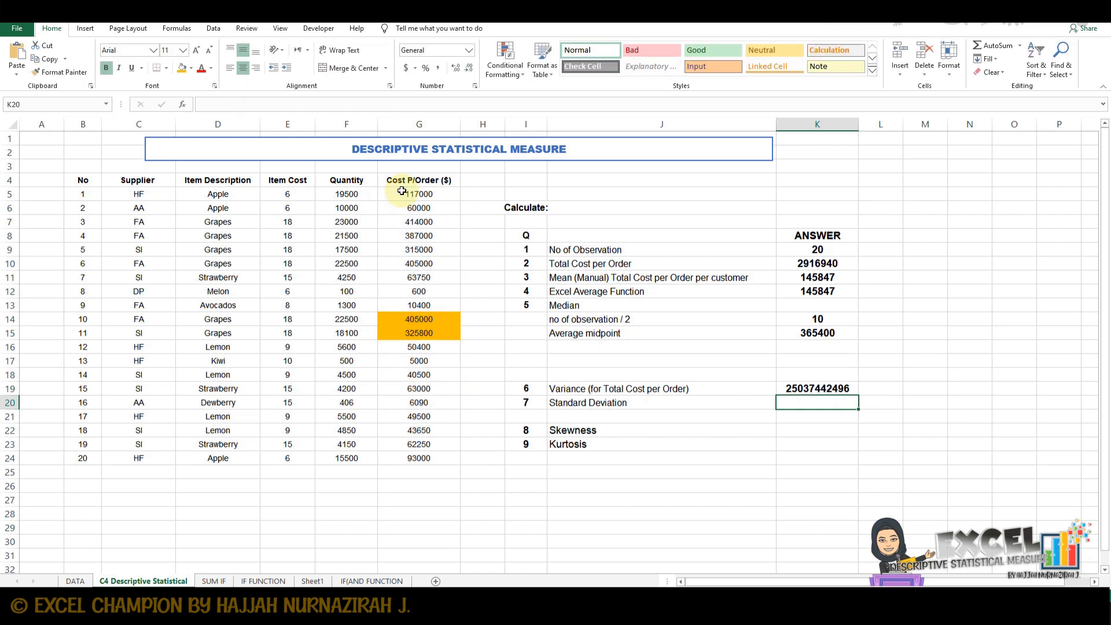
mouse_move(826, 395)
text(=)
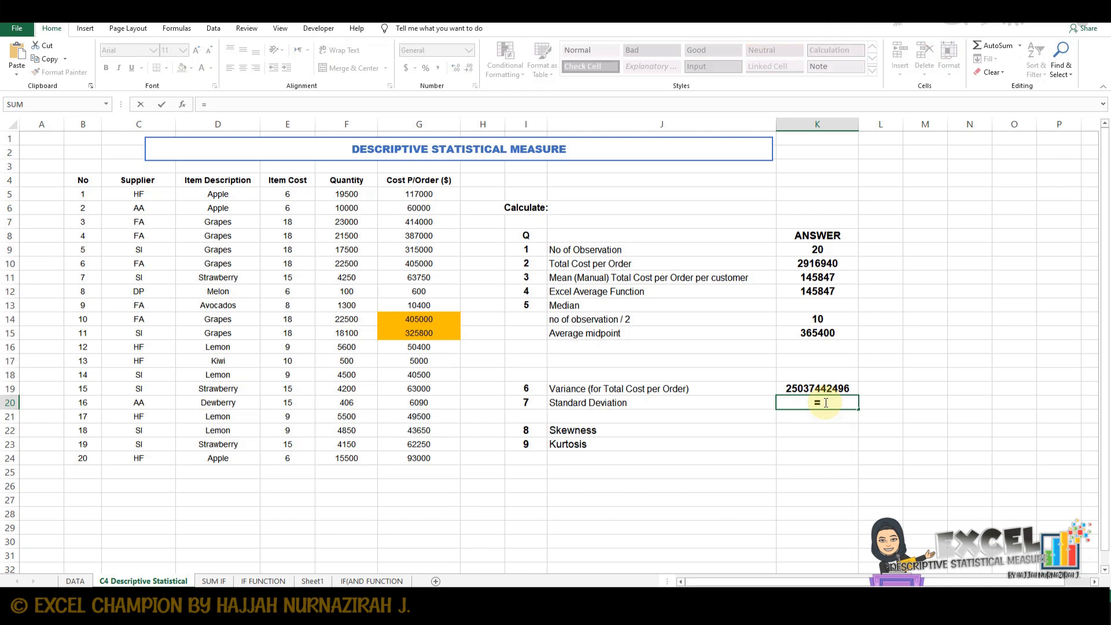
Start a STDEV.S formula in K20 referencing Cost P/Order values G5:G24
text(s)
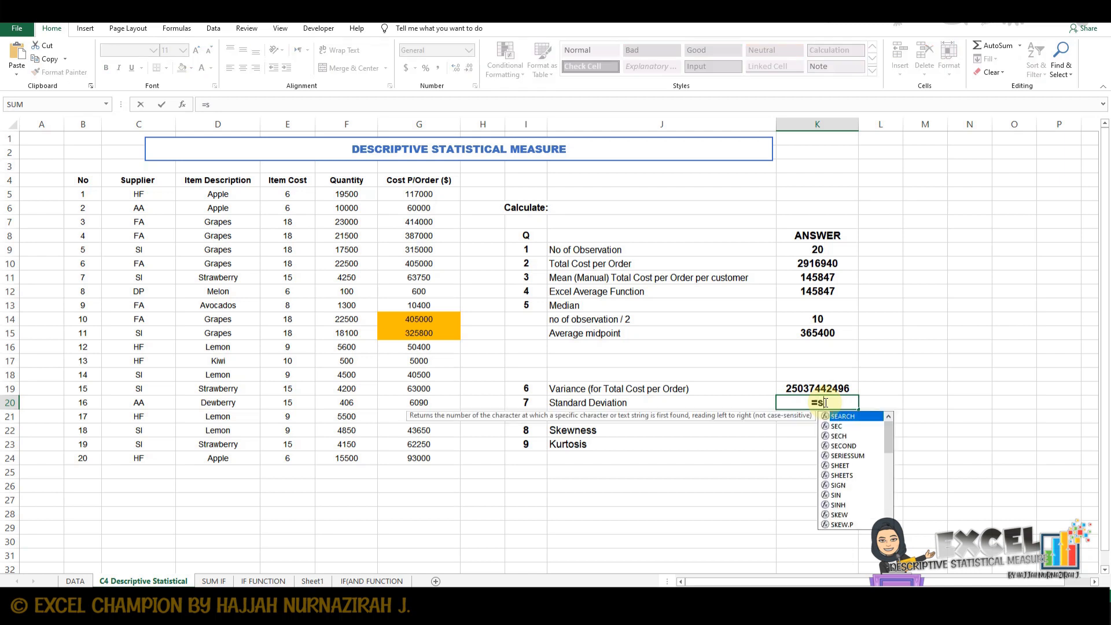
text(td)
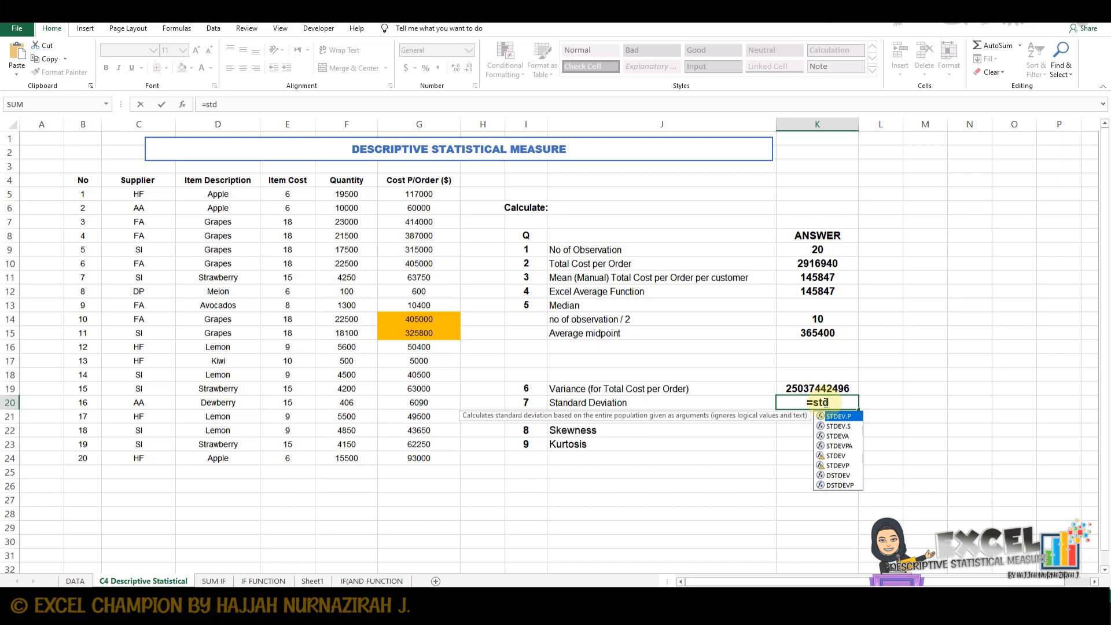
mouse_move(850, 457)
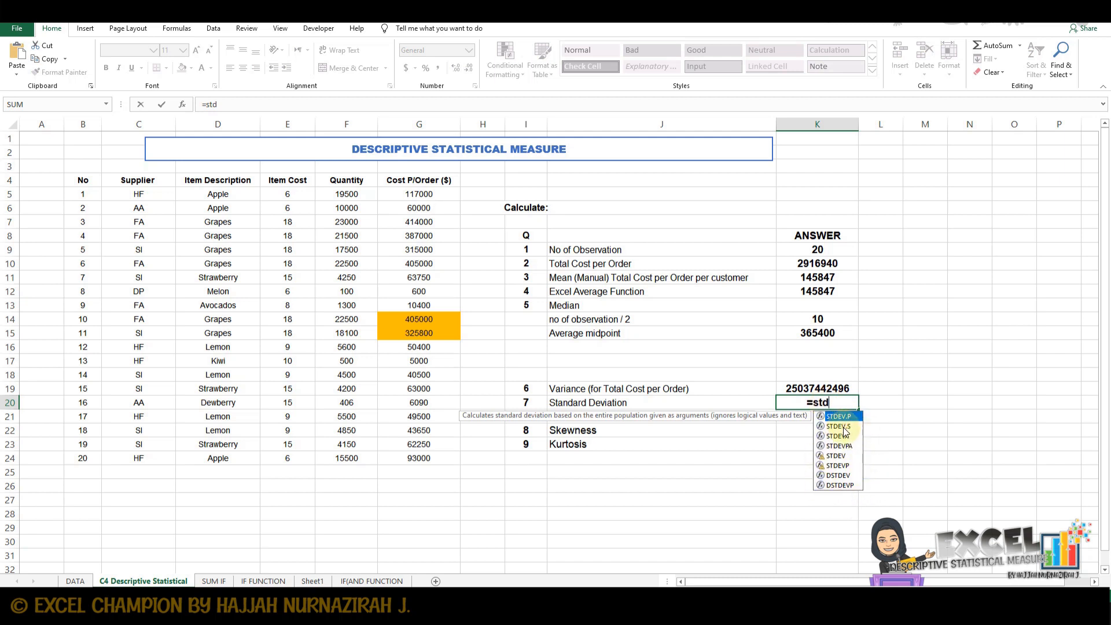
mouse_move(836, 426)
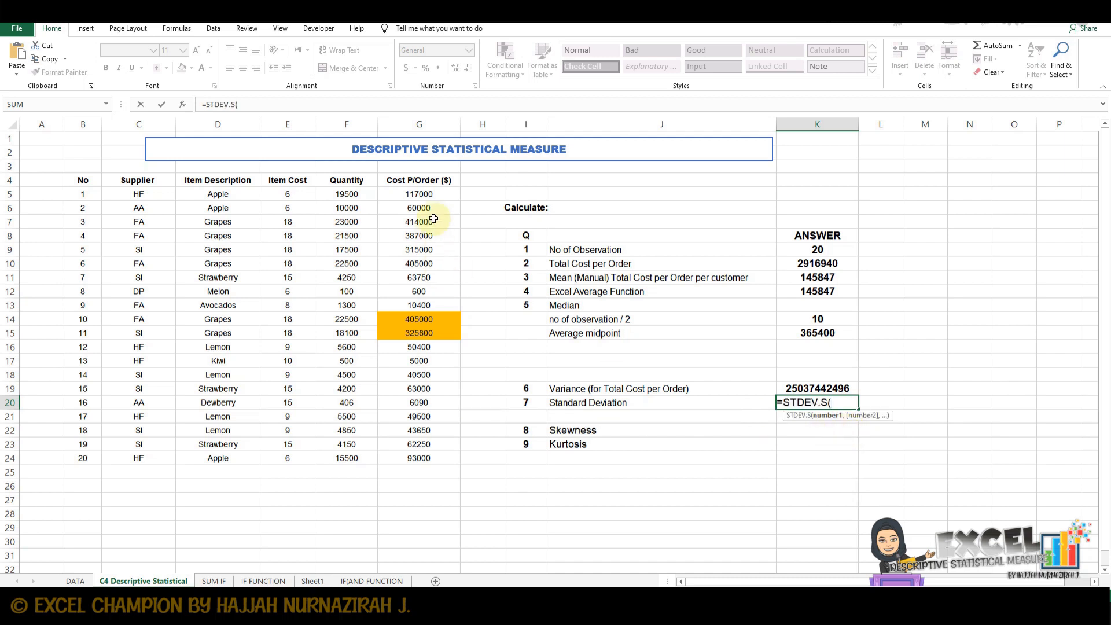
click(419, 193)
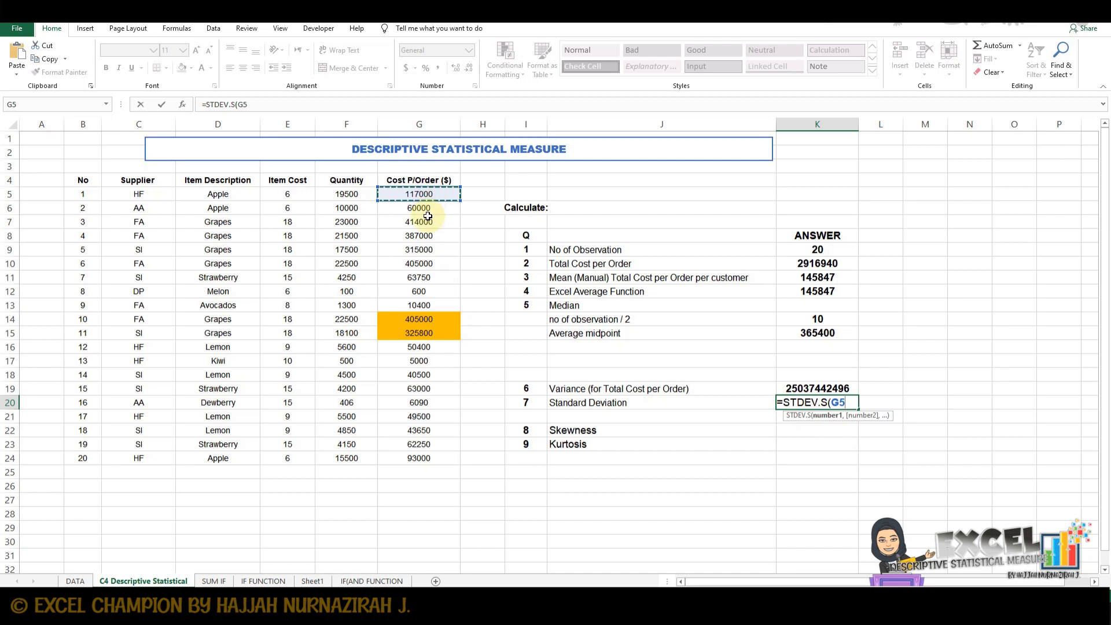
drag(419, 193, 419, 458)
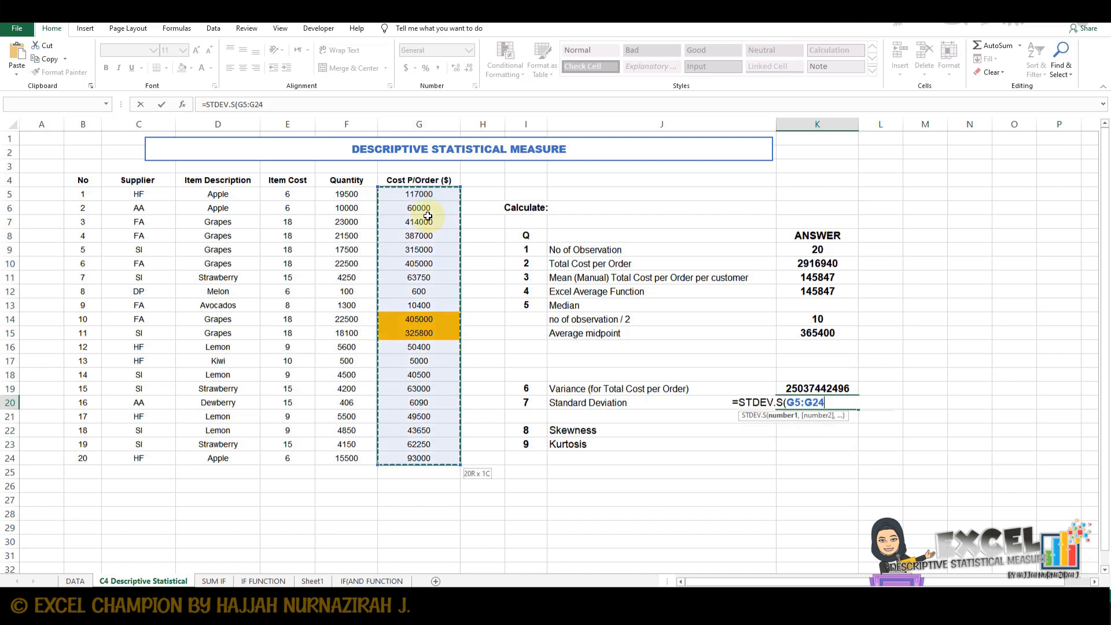